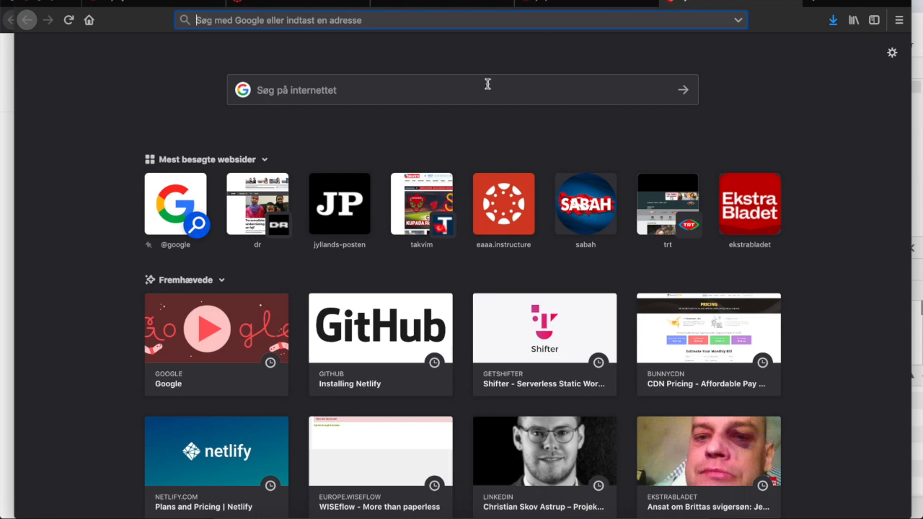
Visit wordpress.org, go to Get WordPress, and download the WordPress 5.1 zip.
type("www.wordpre")
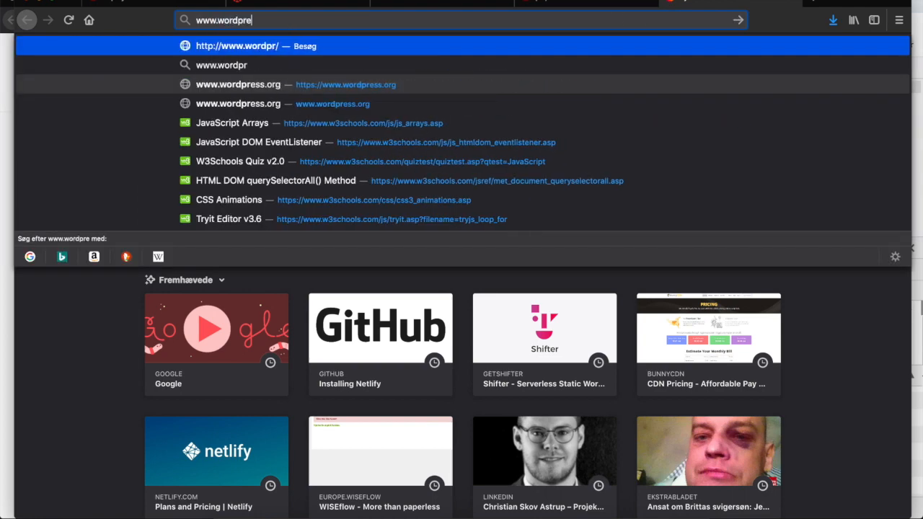
left_click(238, 84)
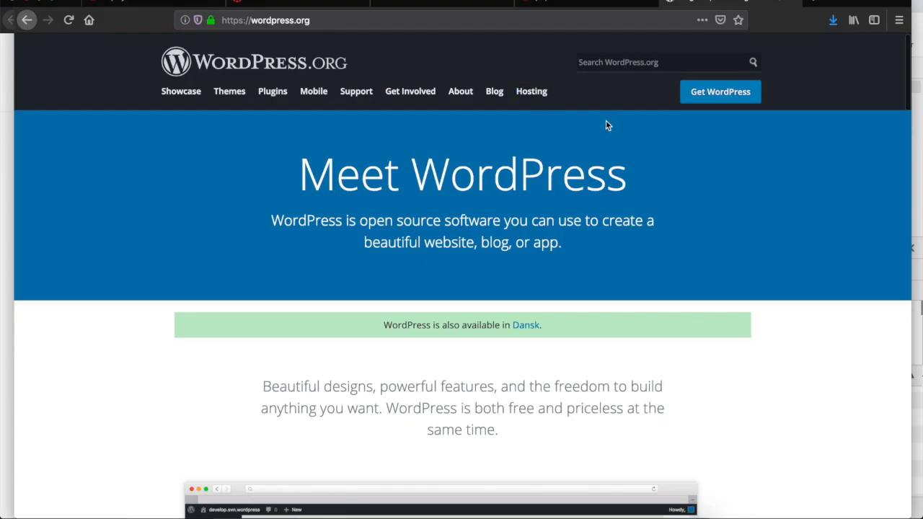
mouse_move(719, 91)
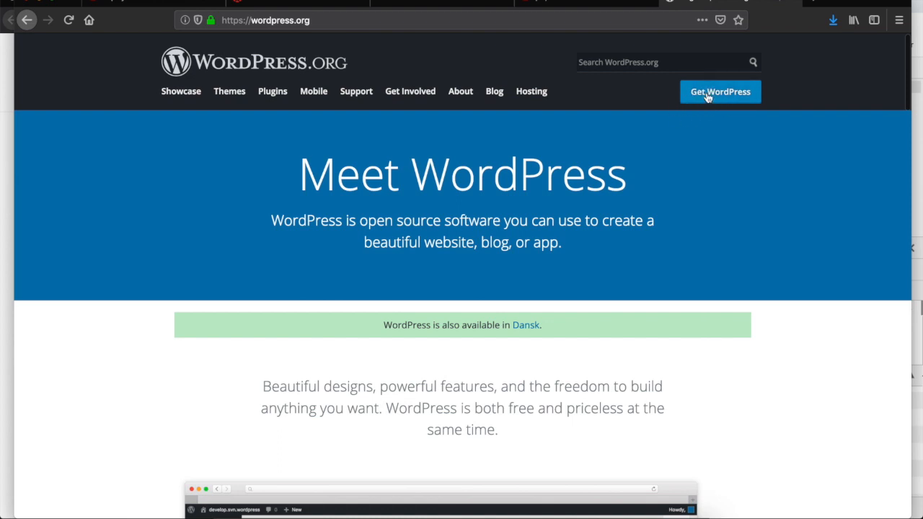
left_click(720, 92)
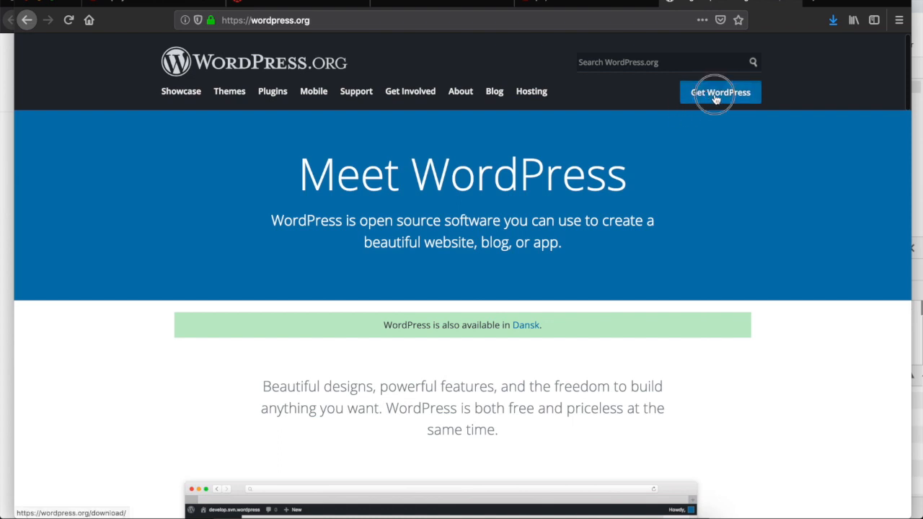
left_click(719, 93)
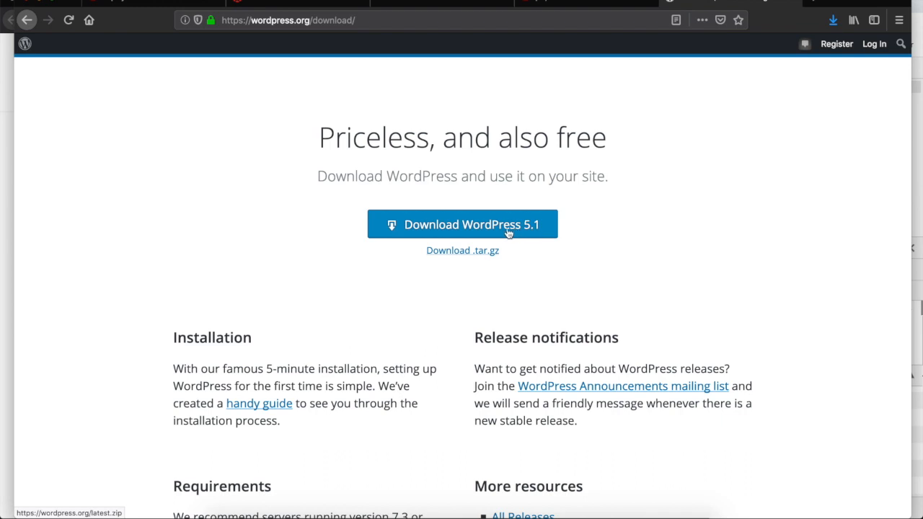
mouse_move(501, 231)
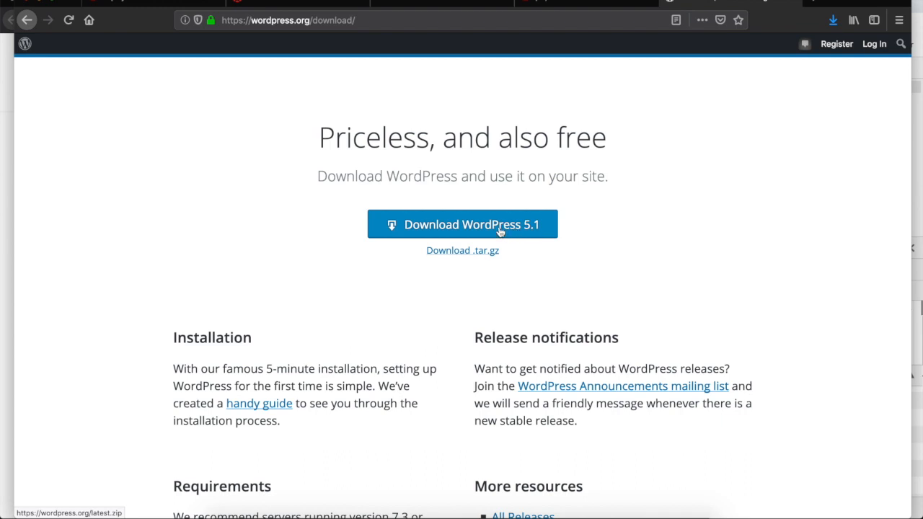
left_click(462, 224)
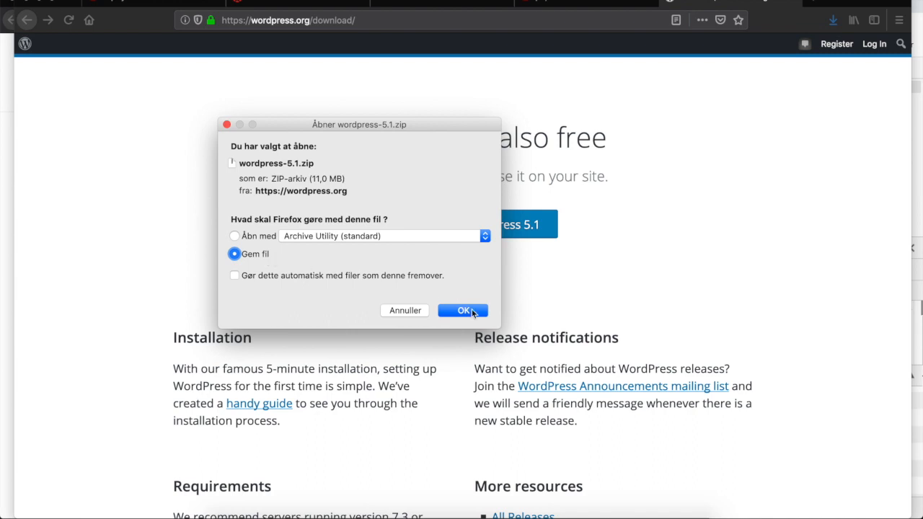
Confirm saving wordpress-5.1.zip in the Firefox download prompt.
left_click(462, 310)
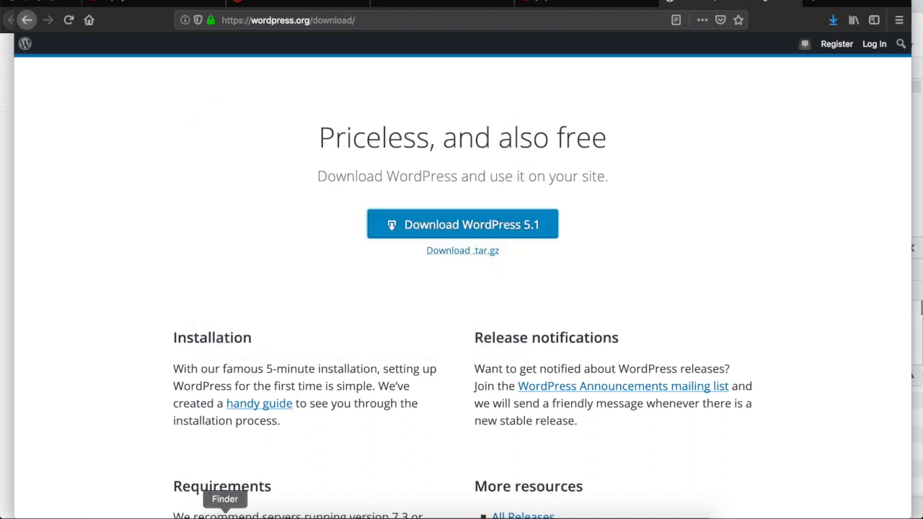
mouse_move(438, 512)
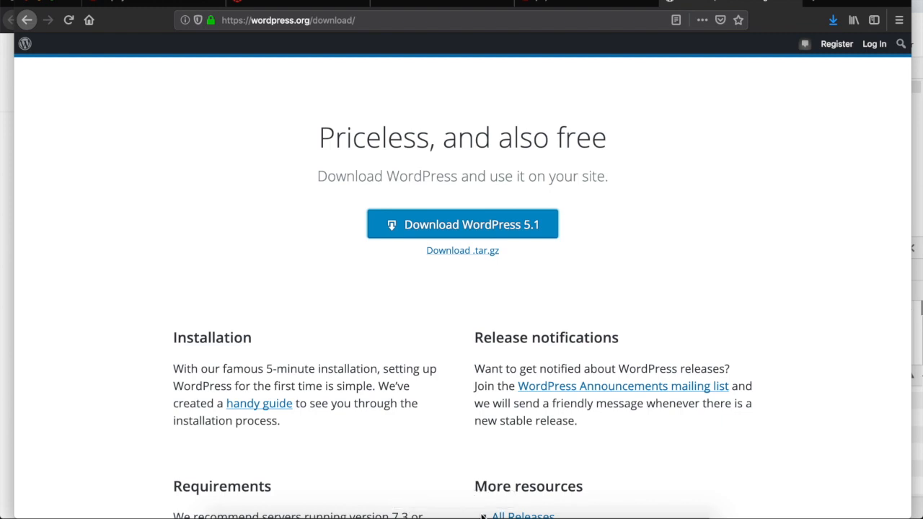
mouse_move(483, 508)
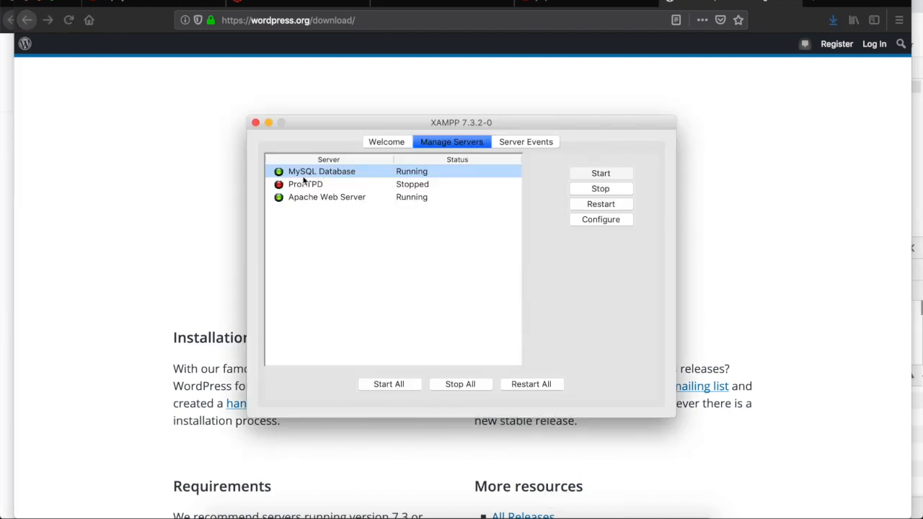
mouse_move(341, 182)
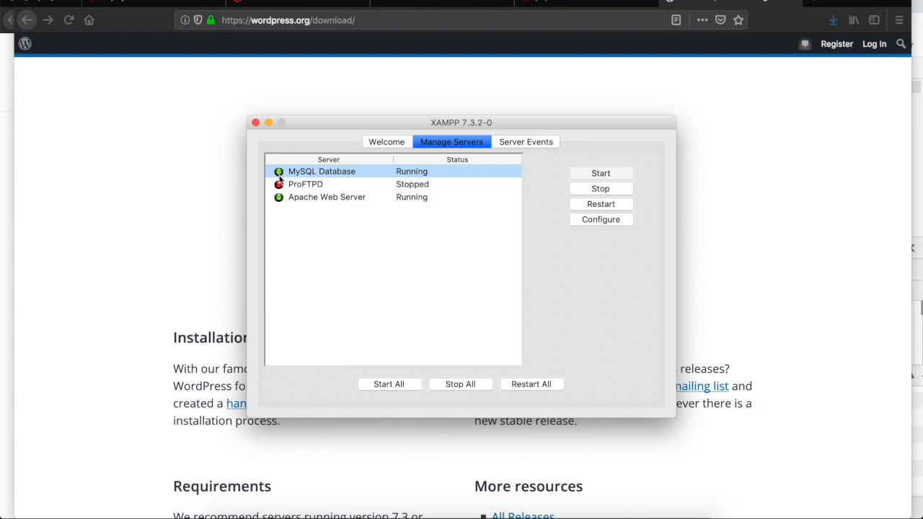
mouse_move(287, 203)
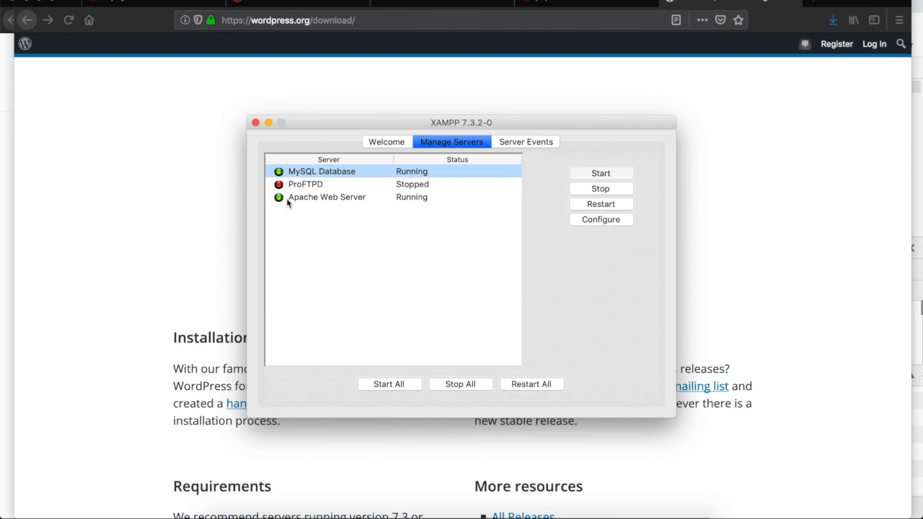
mouse_move(430, 212)
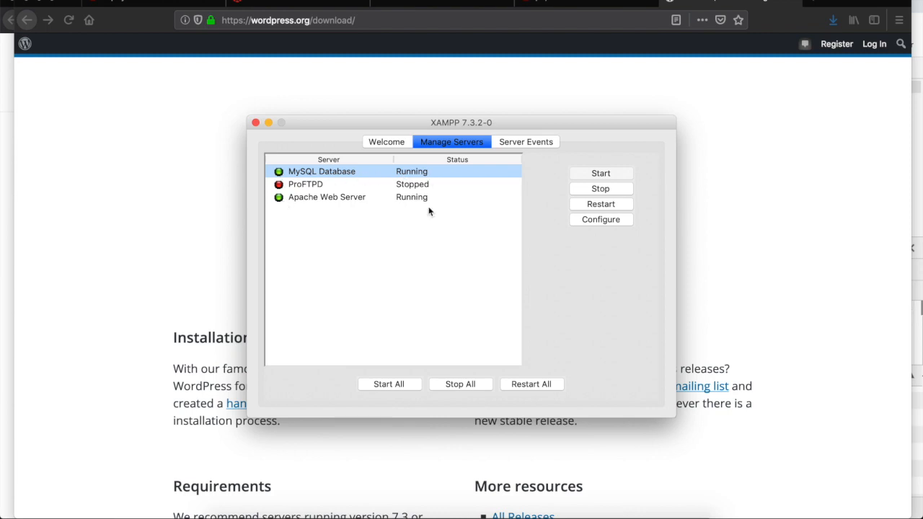
mouse_move(259, 366)
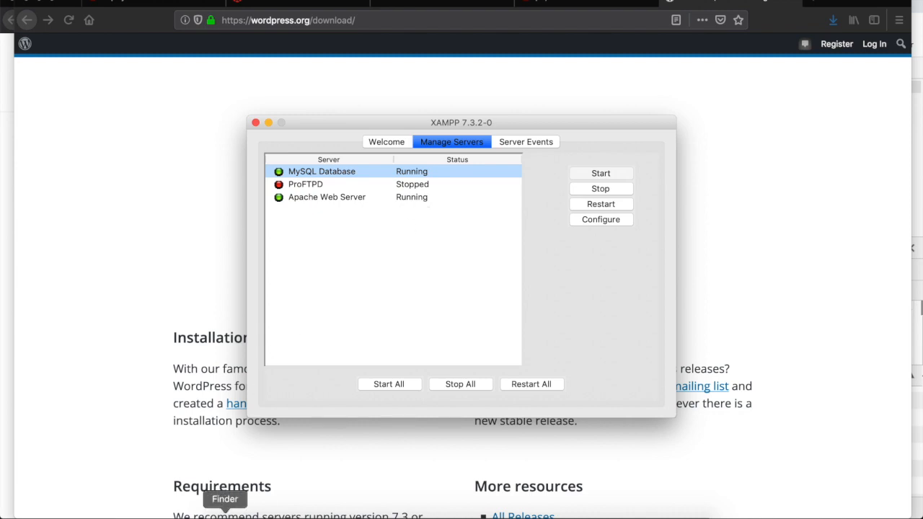
Extract wordpress-5.1.zip in Overførsler and rename the extracted folder to wordpressseo.
left_click(225, 499)
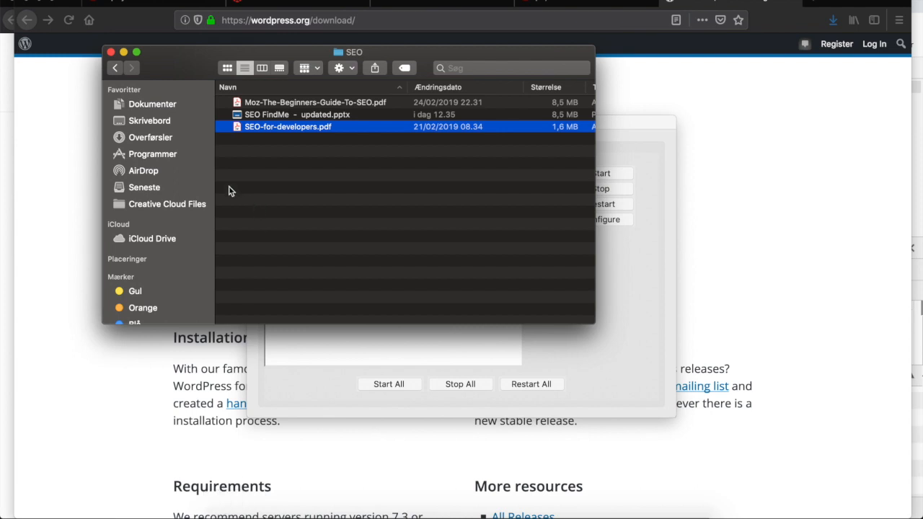
left_click(151, 137)
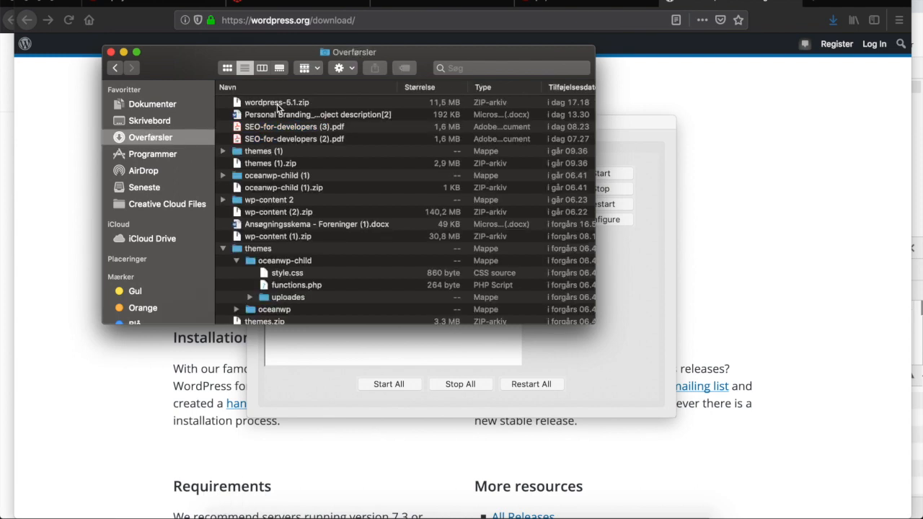
right_click(277, 102)
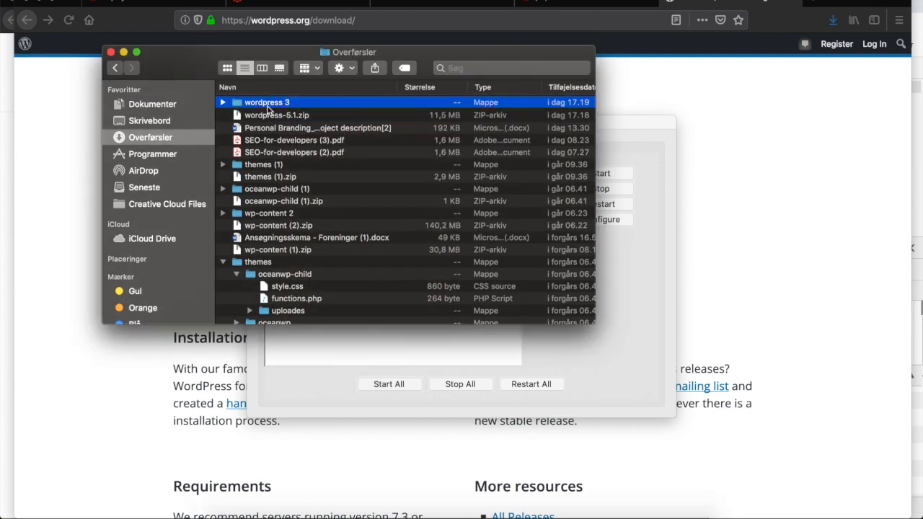
mouse_move(280, 110)
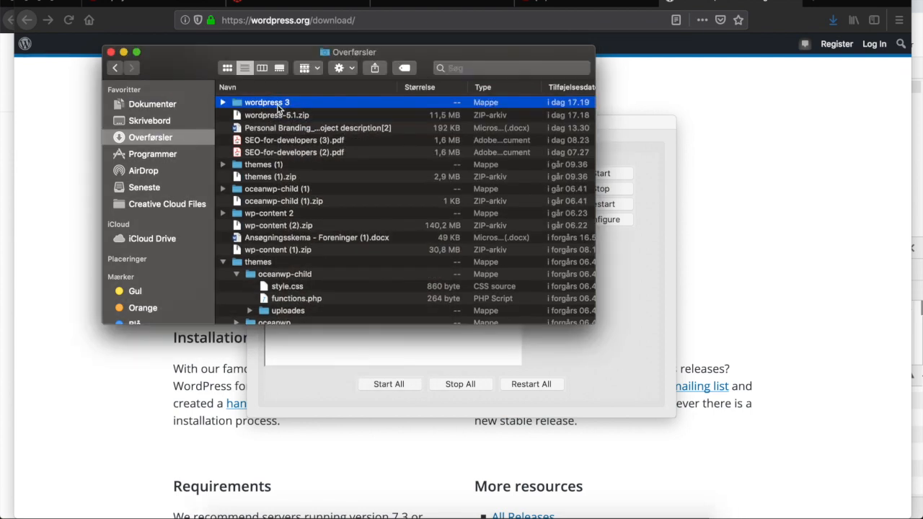
mouse_move(288, 114)
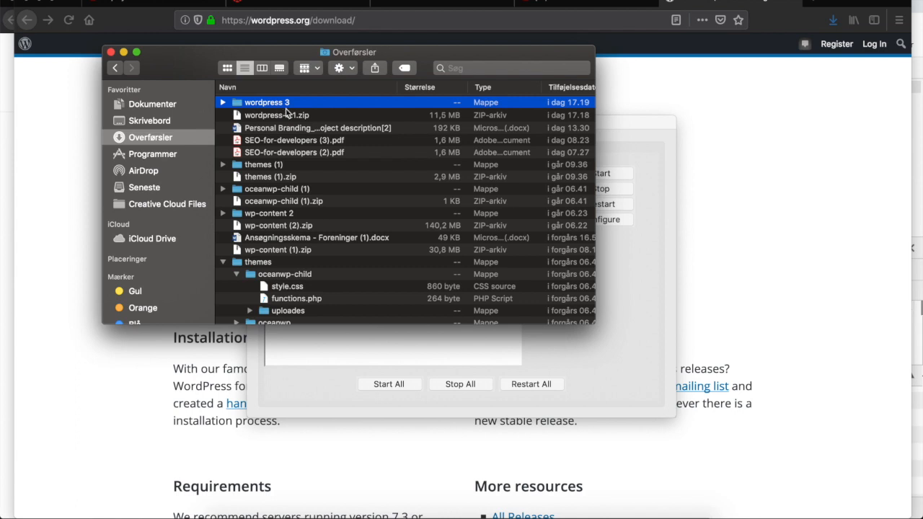
mouse_move(288, 113)
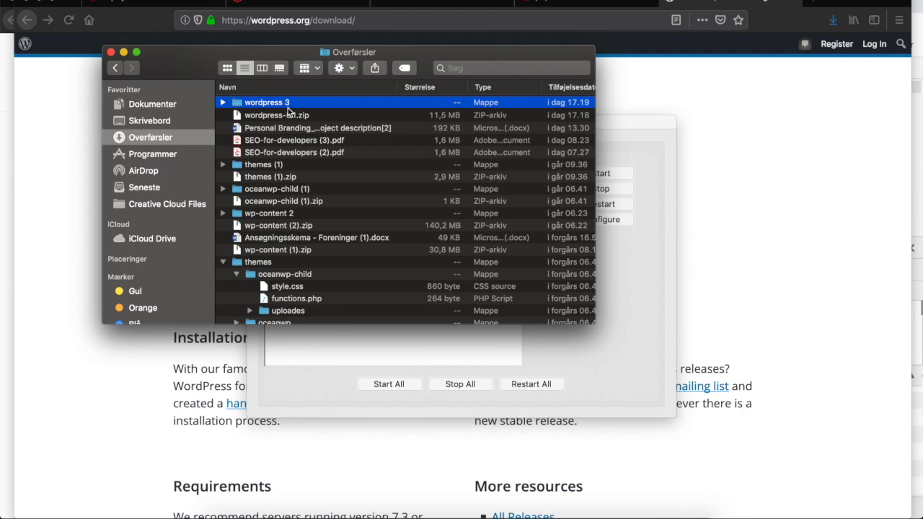
right_click(267, 102)
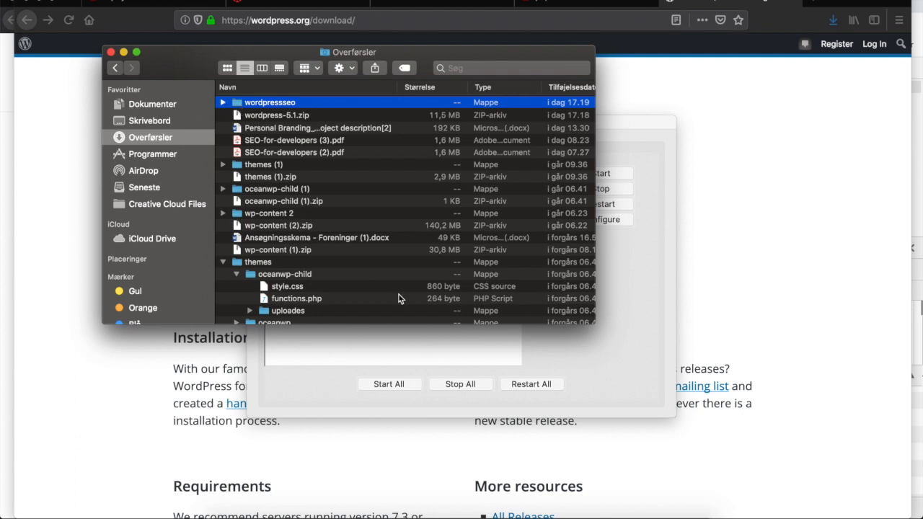
left_click(387, 141)
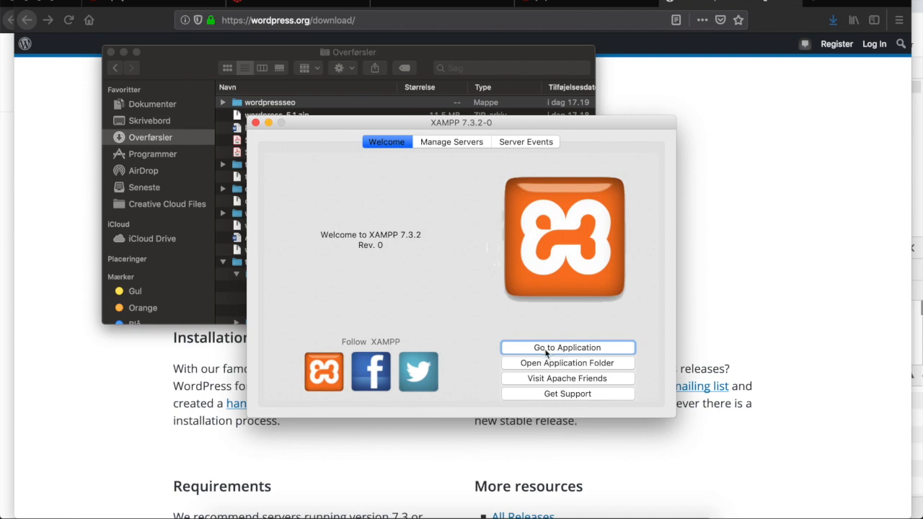
Use Go to Application to load the XAMPP dashboard at localhost.
left_click(544, 350)
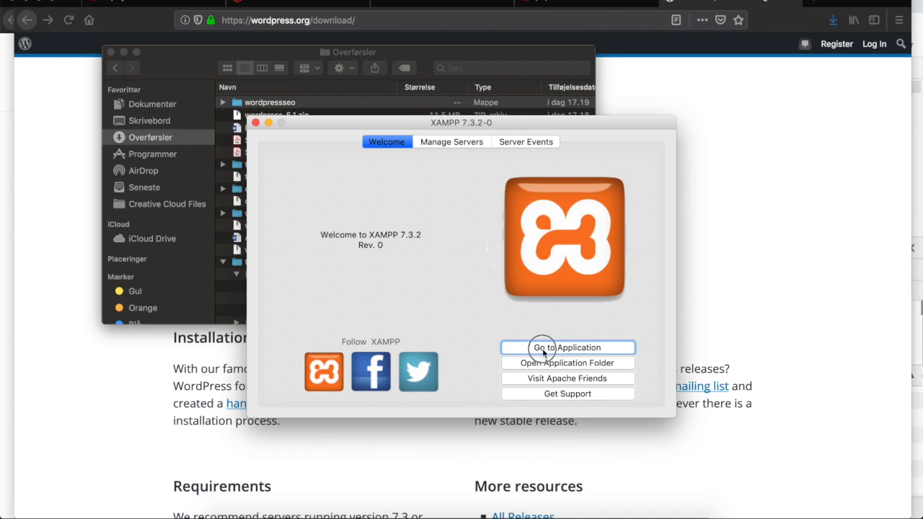
left_click(568, 347)
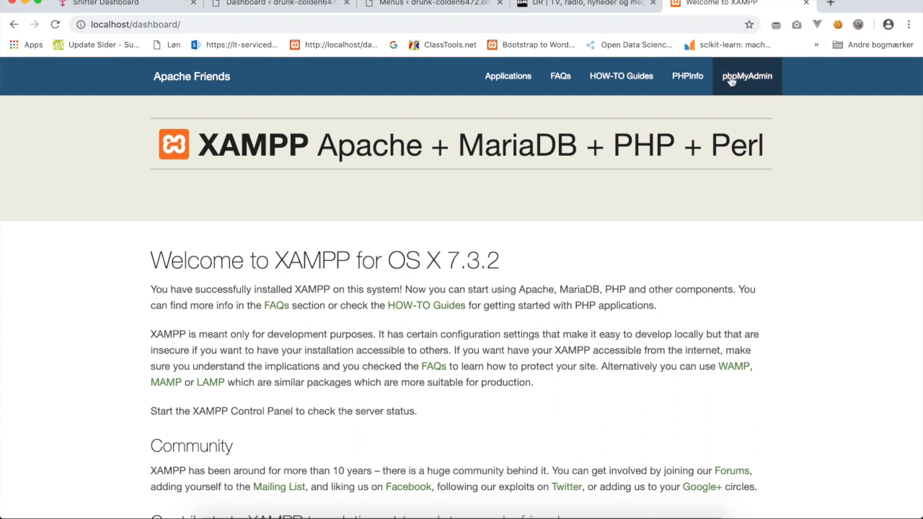
mouse_move(738, 91)
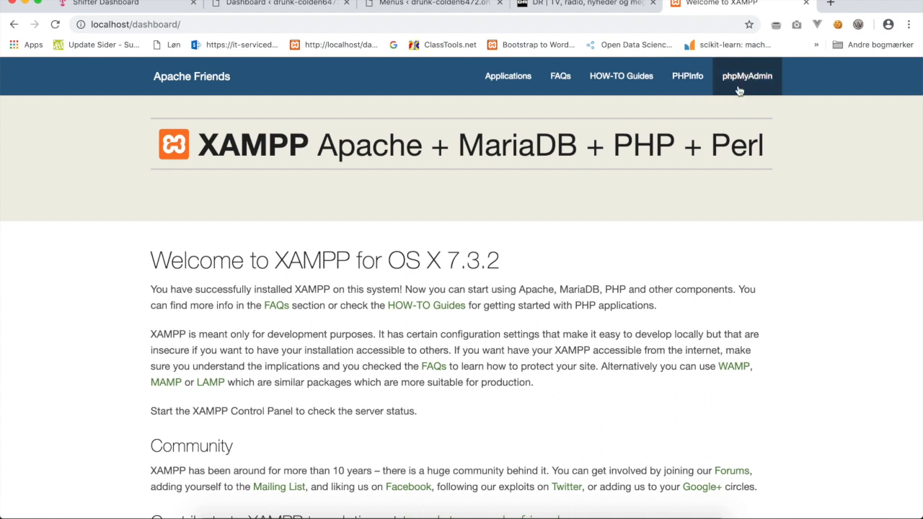
Open phpMyAdmin's Databases page and create the database wordpressseo.
left_click(746, 75)
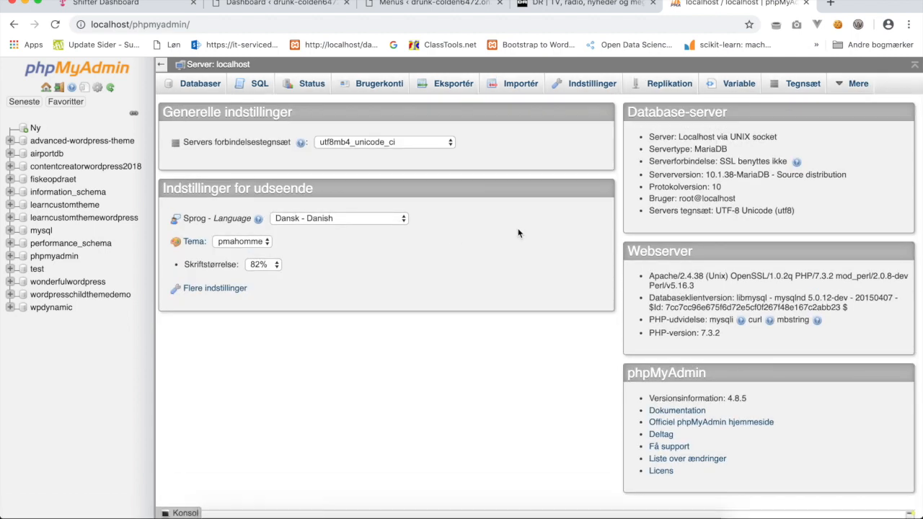
mouse_move(447, 243)
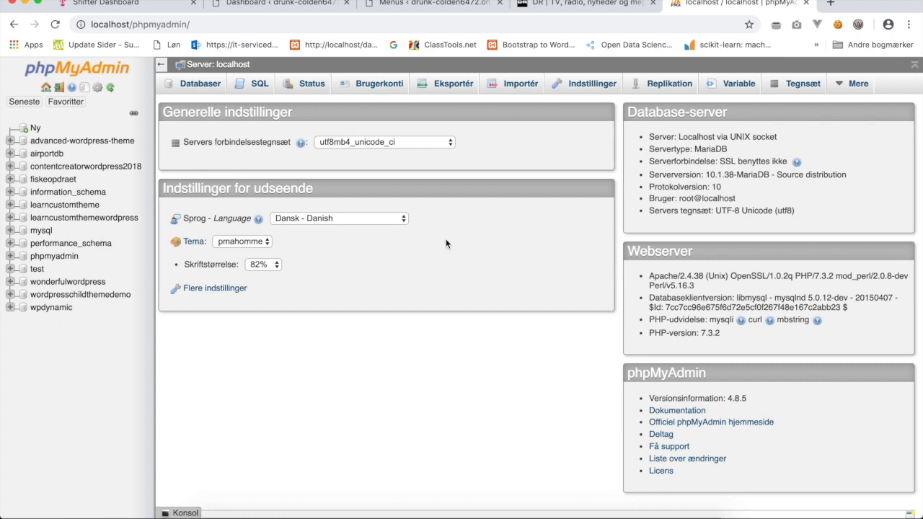
mouse_move(322, 331)
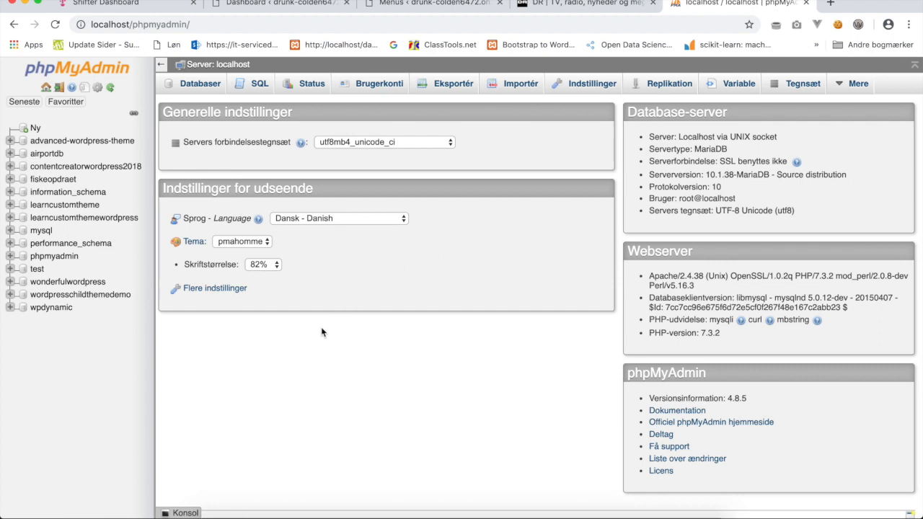
mouse_move(204, 106)
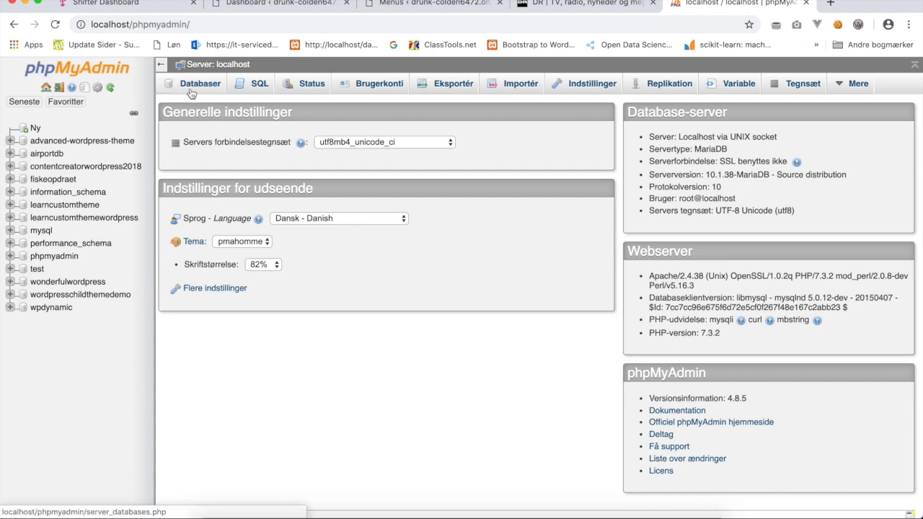
left_click(199, 83)
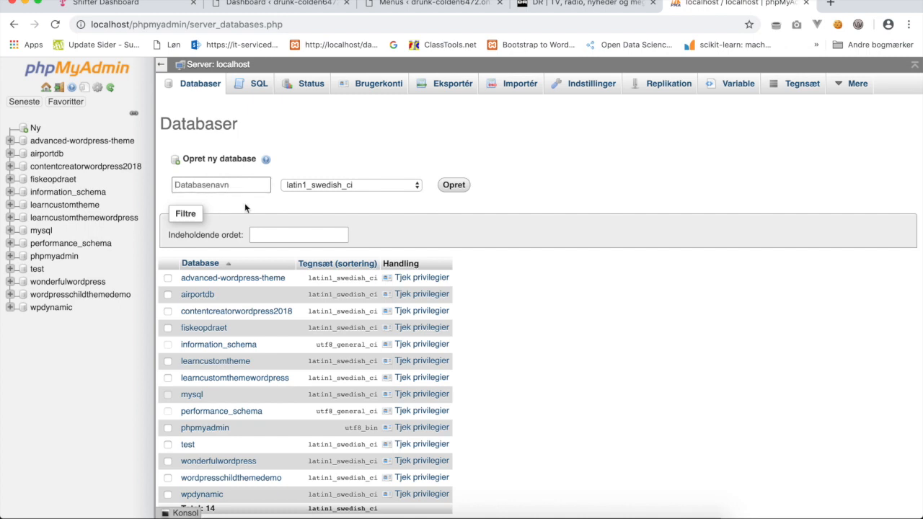
type("wordpressseo")
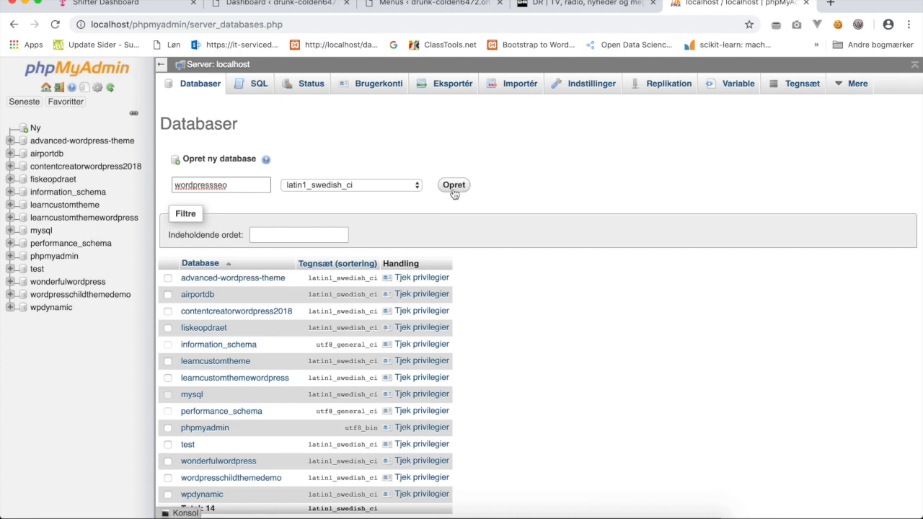
left_click(453, 185)
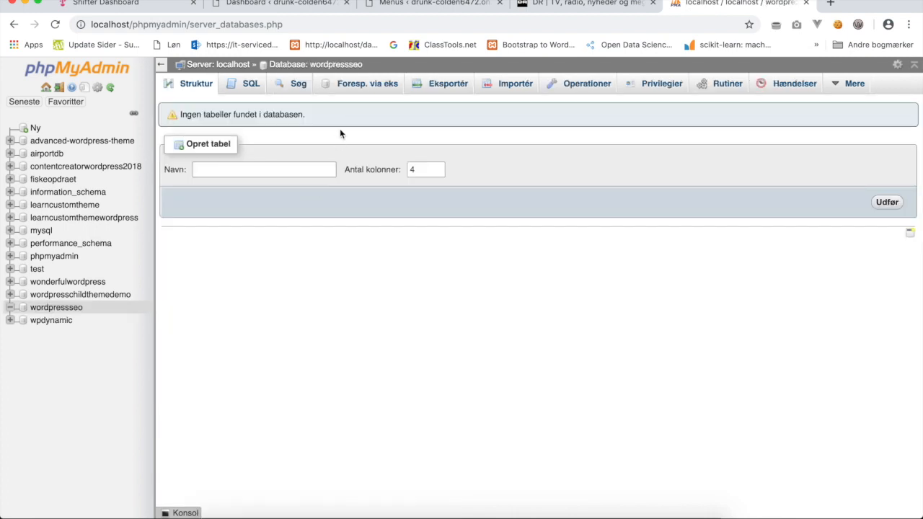
mouse_move(123, 159)
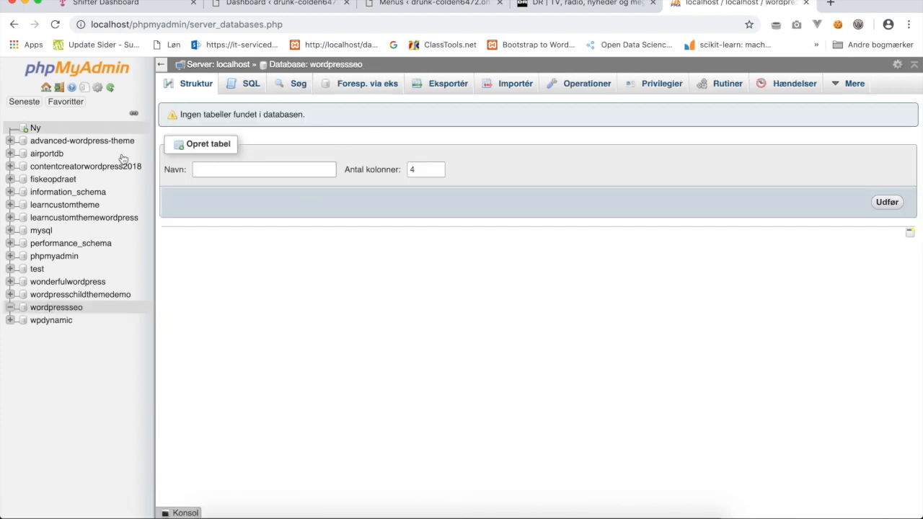
mouse_move(71, 220)
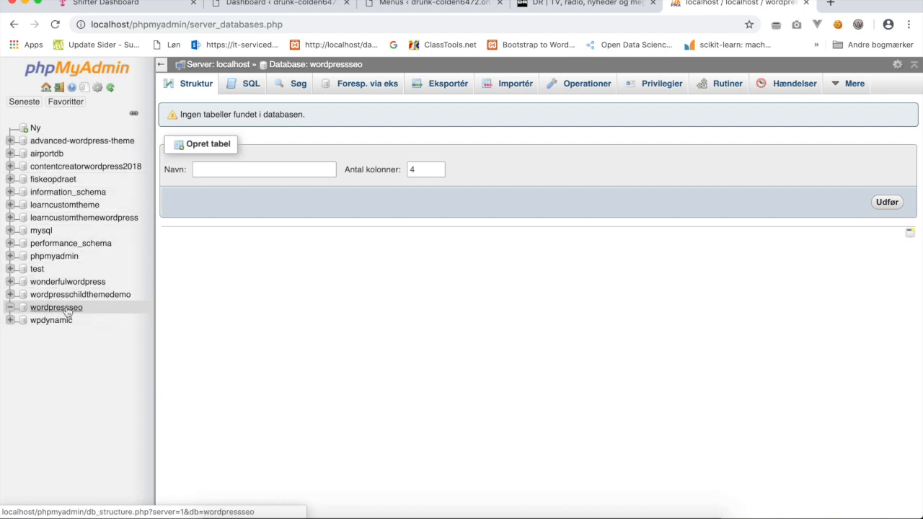
mouse_move(56, 307)
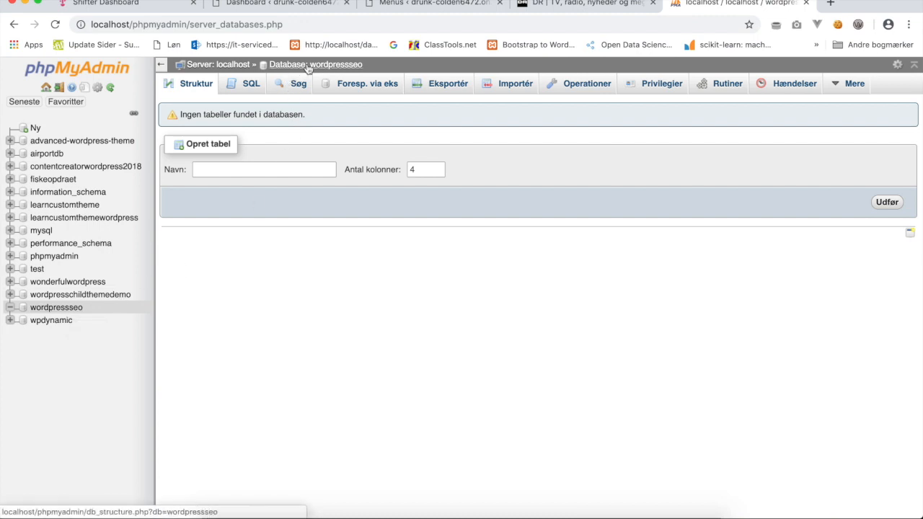
mouse_move(317, 68)
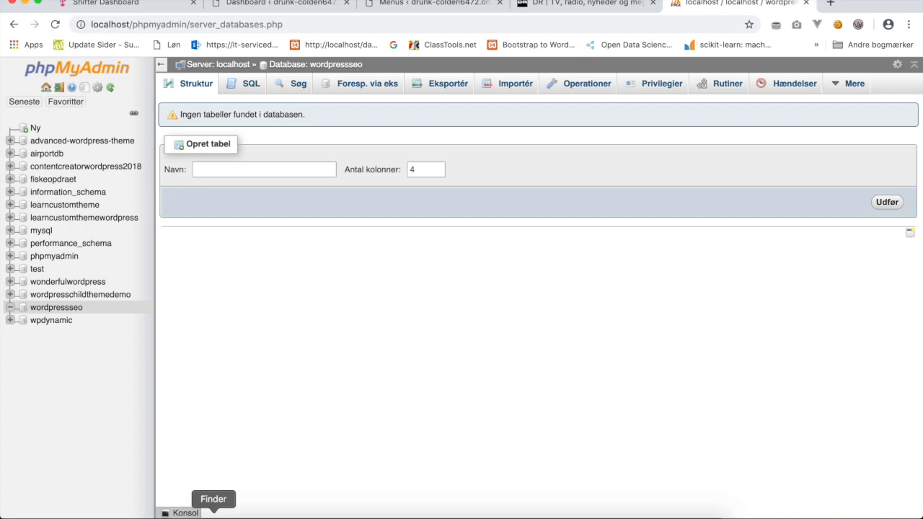
Rename wp-config-sample.php to wp-config.php and open it with Brackets.
left_click(213, 499)
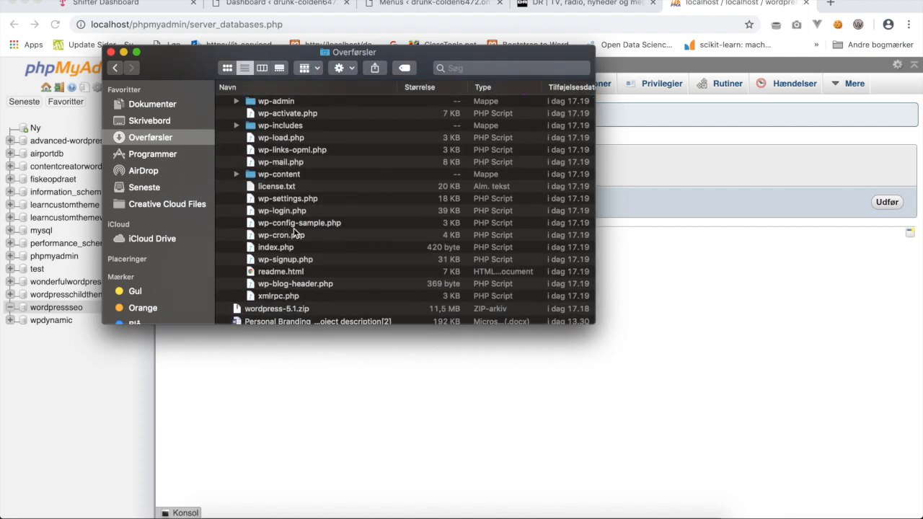
left_click(299, 222)
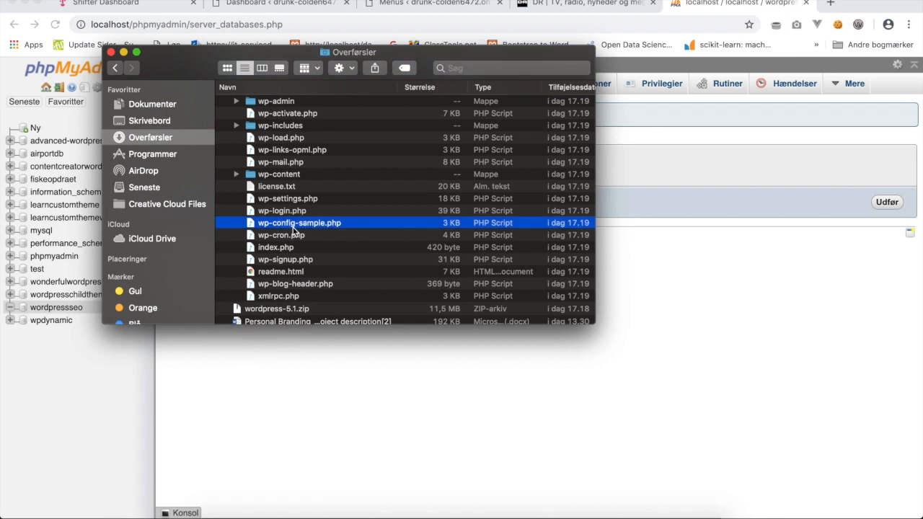
mouse_move(316, 233)
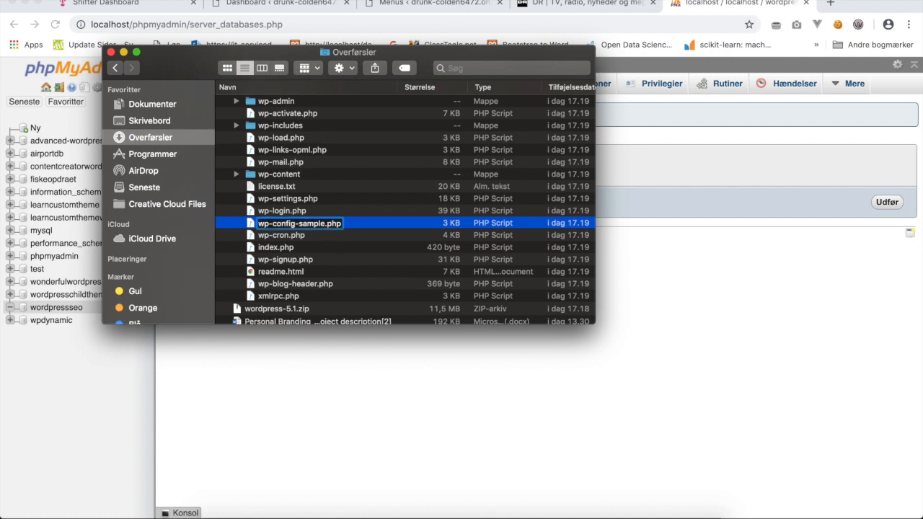
type("wp-config.php")
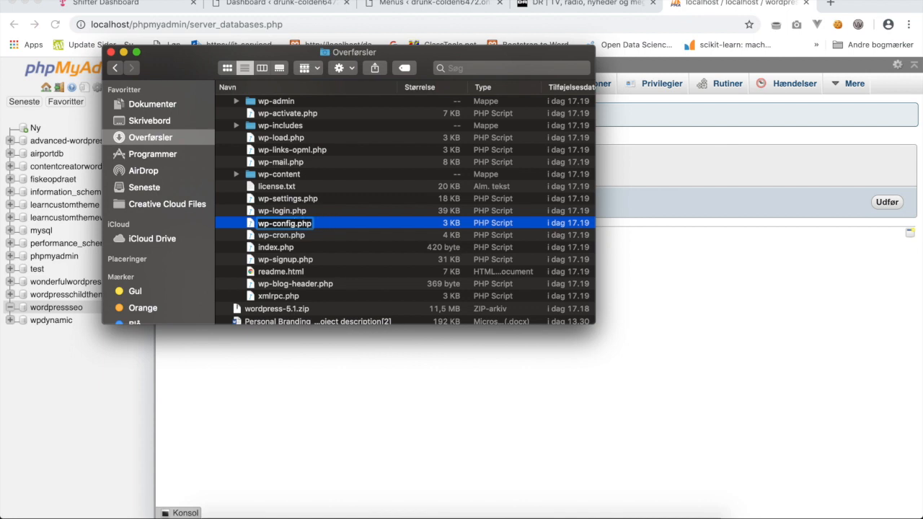
right_click(284, 223)
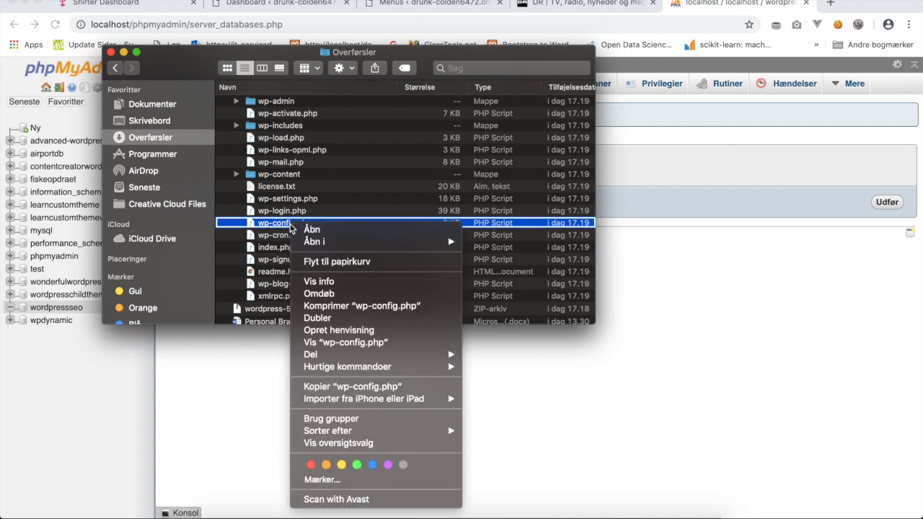
mouse_move(313, 241)
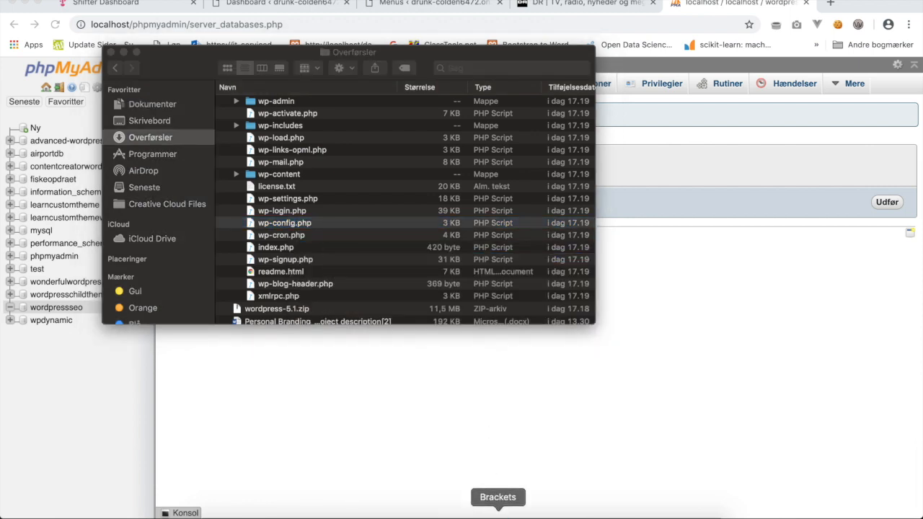
left_click(497, 497)
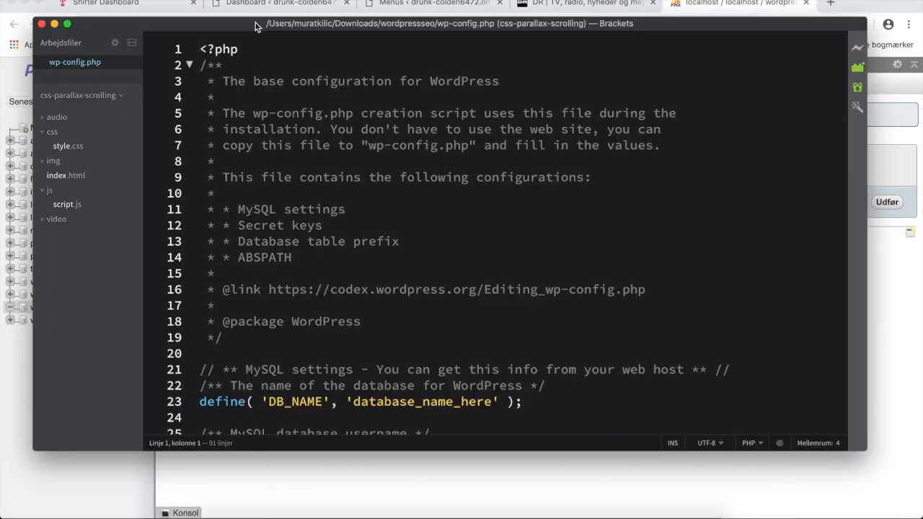
Replace database_name_here with wordpressseo in wp-config.php.
scroll("down", 3)
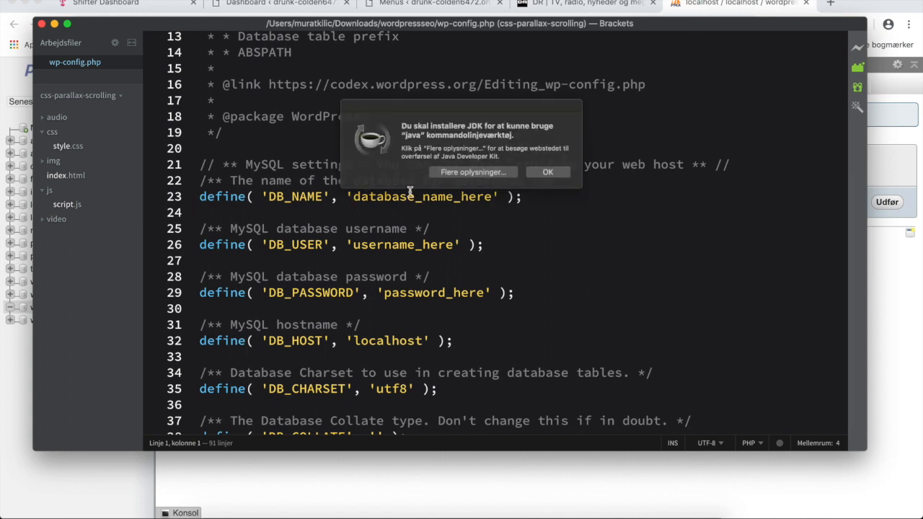
left_click(547, 172)
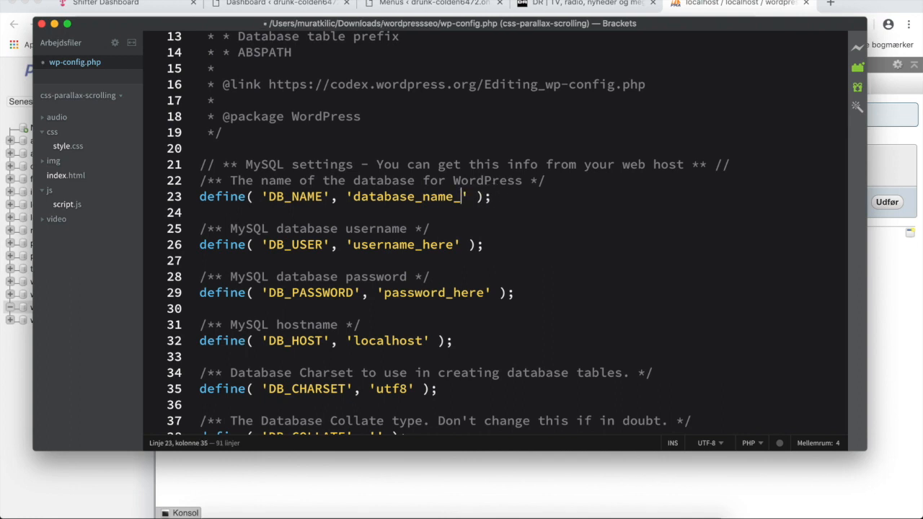
key("Backspace")
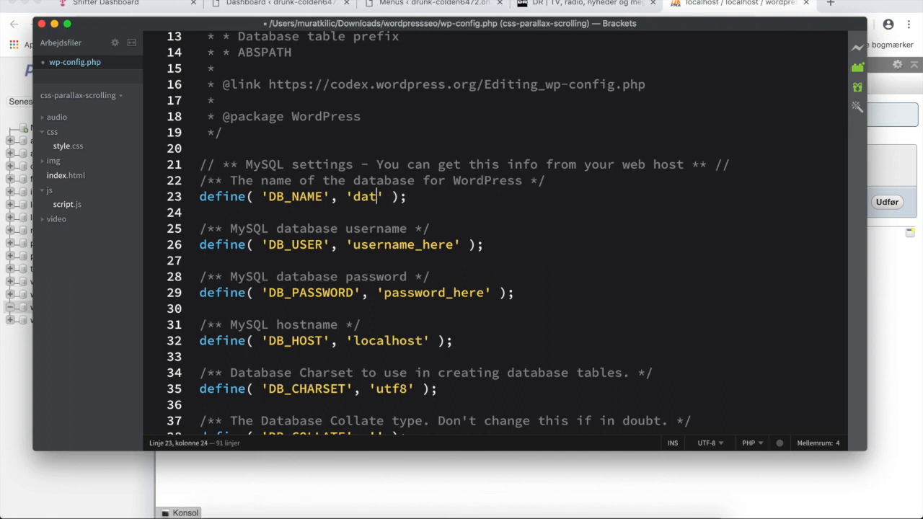
type("word")
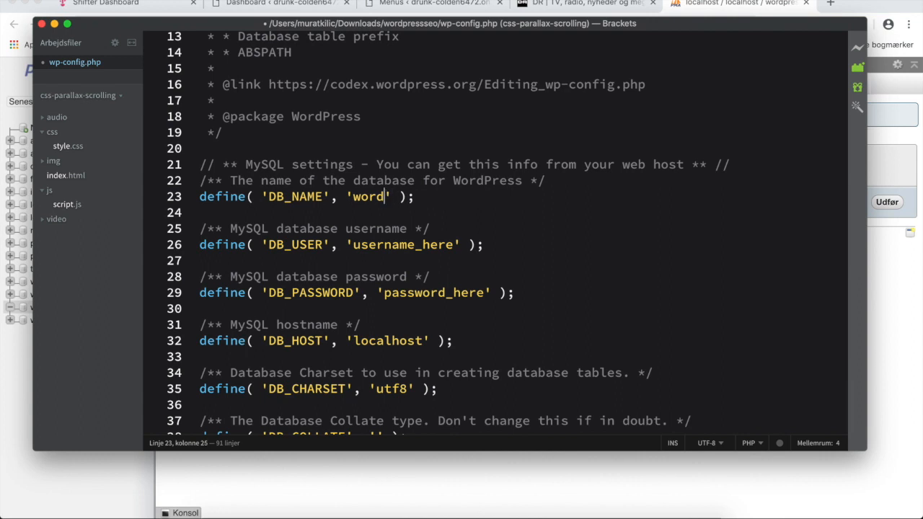
type("pressseo")
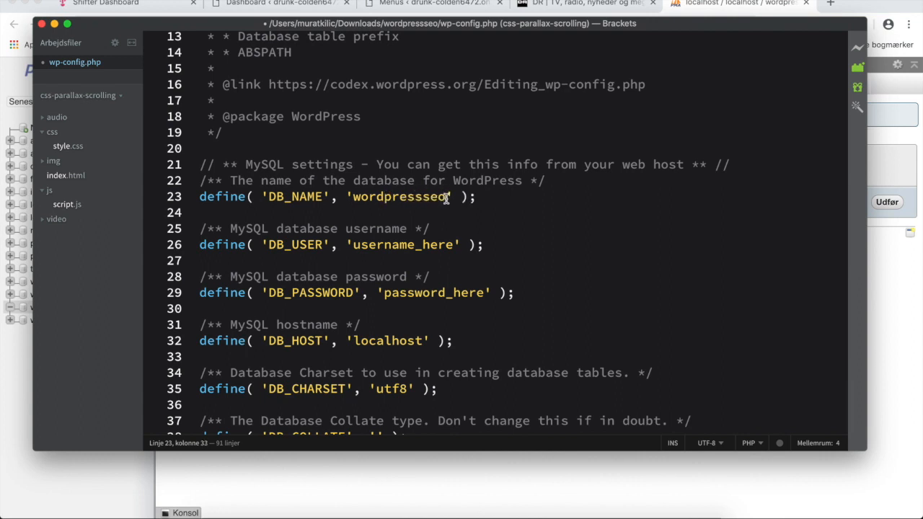
Set the database username to root and leave the password empty.
double_click(397, 196)
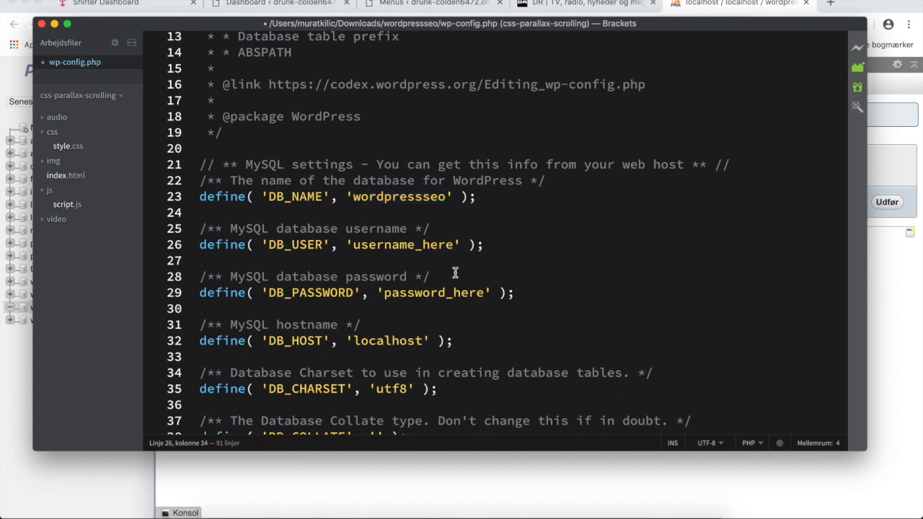
type("us")
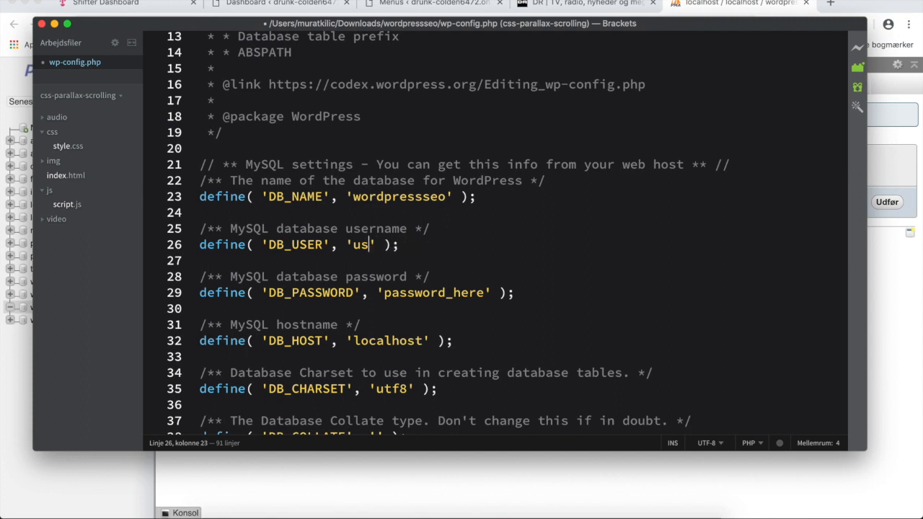
key("Backspace")
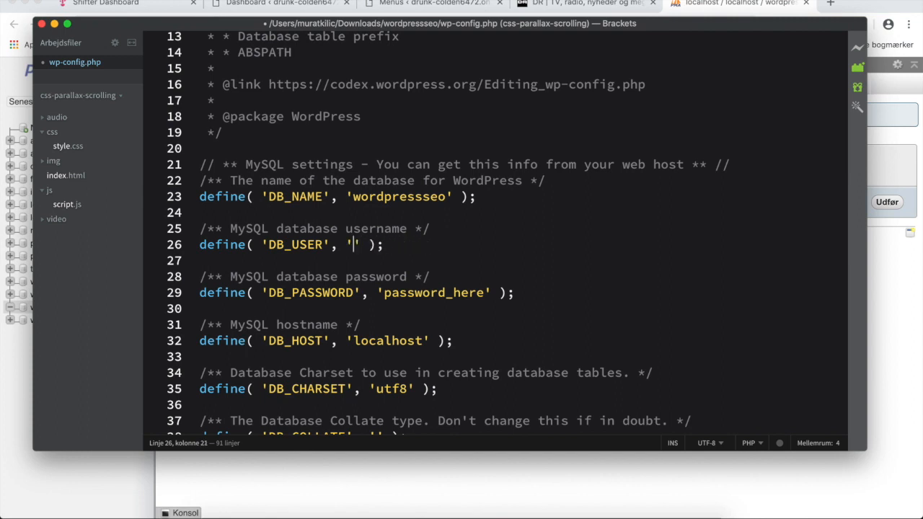
type("root")
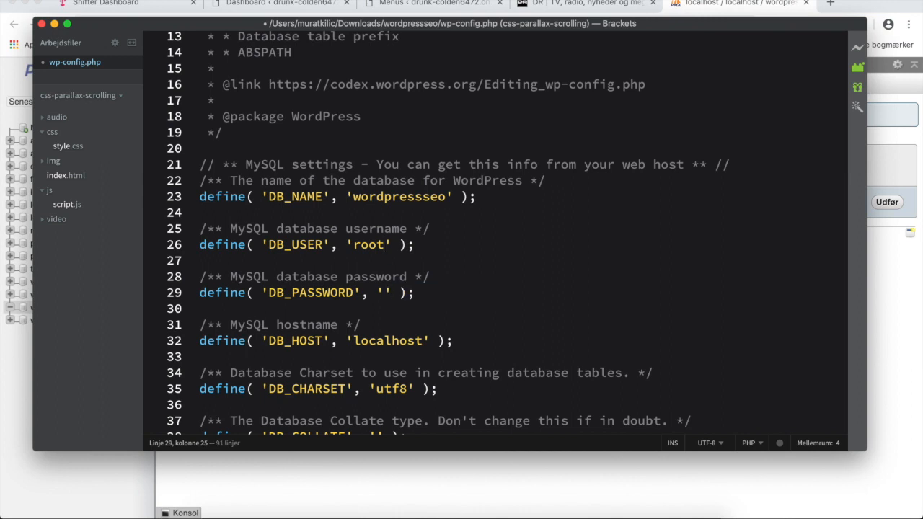
left_click(383, 293)
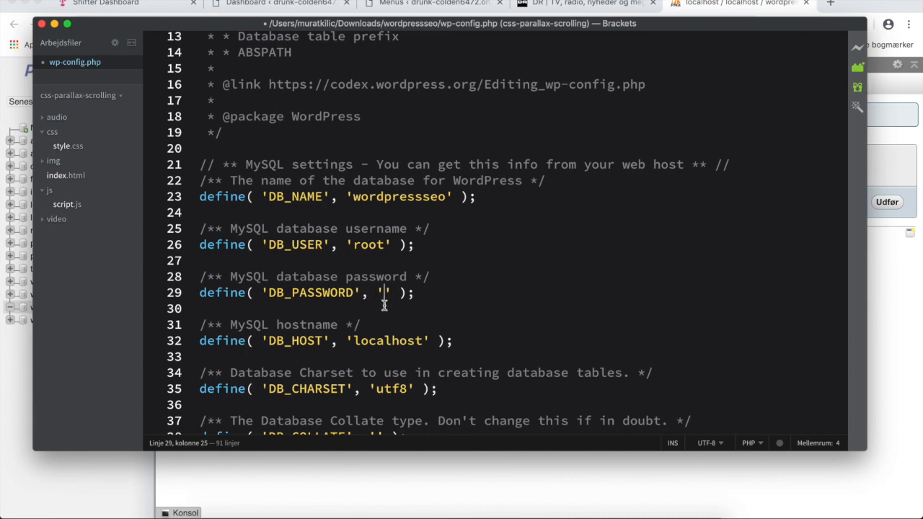
scroll("down", 3)
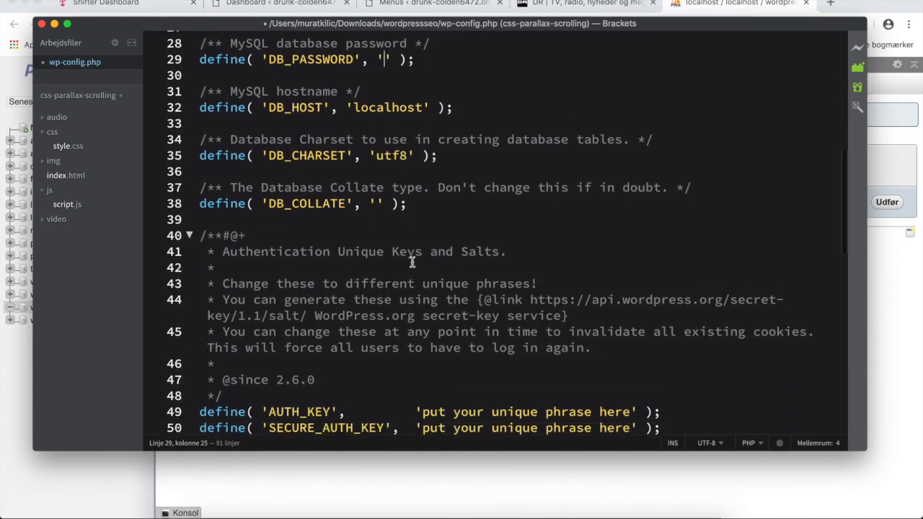
Select the api.wordpress.org/secret-key/1.1/salt/ address in the keys and salts comment.
scroll("down", 3)
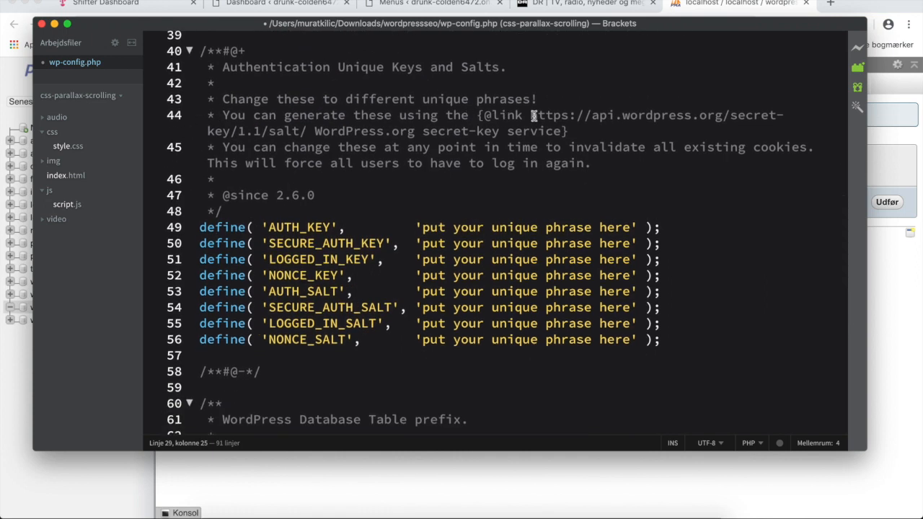
left_click_drag(532, 115, 413, 147)
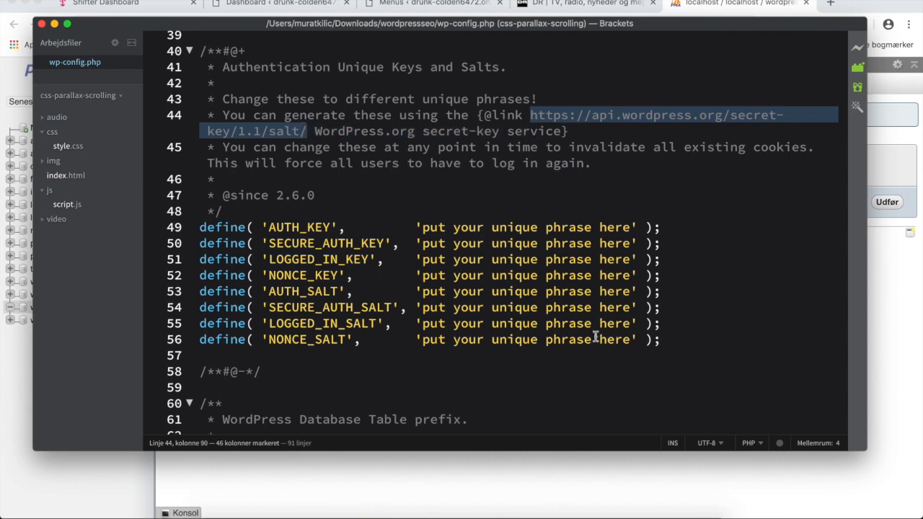
left_click(736, 4)
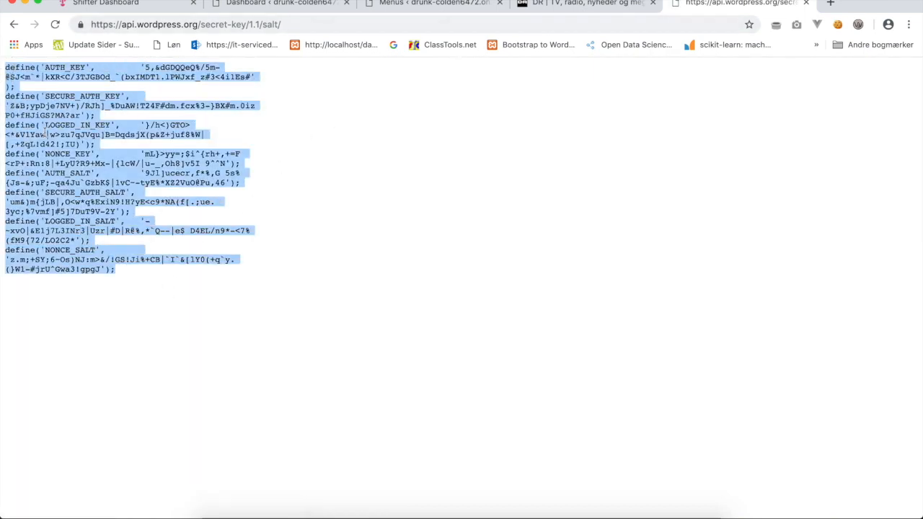
Back in wp-config.php, select the eight placeholder key and salt lines.
left_click(497, 499)
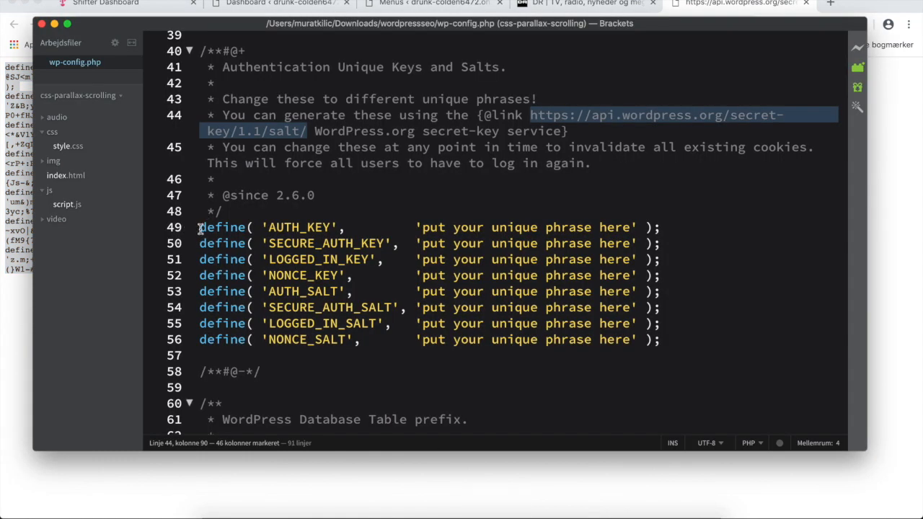
left_click_drag(199, 228, 296, 307)
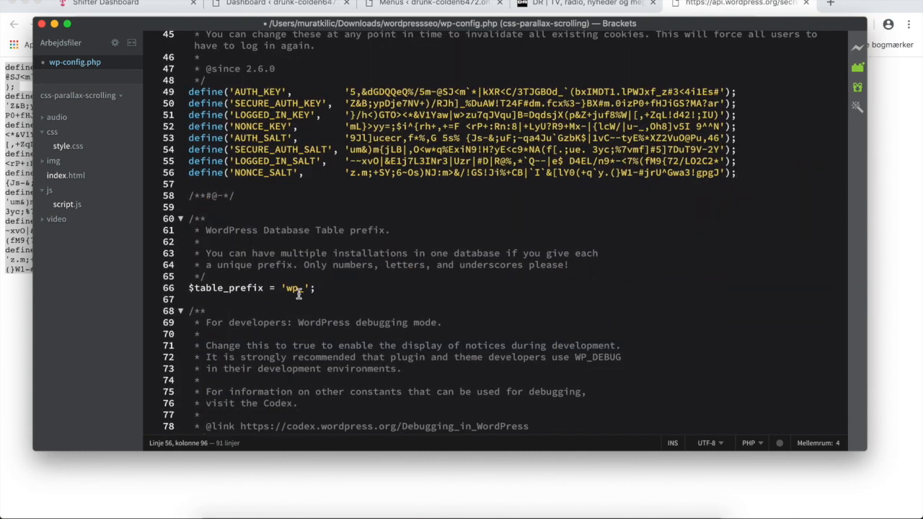
Change $table_prefix in wp-config.php from 'wp_' to 'wpseo_'.
type("_")
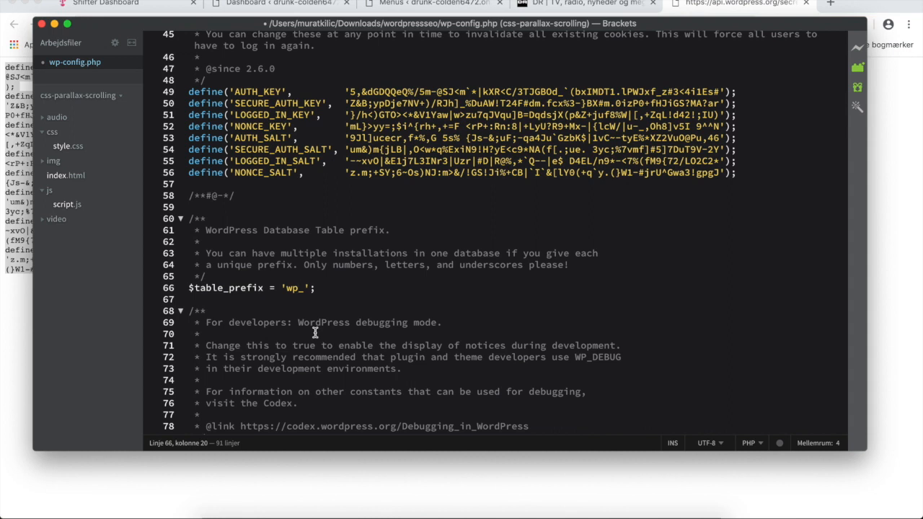
mouse_move(296, 288)
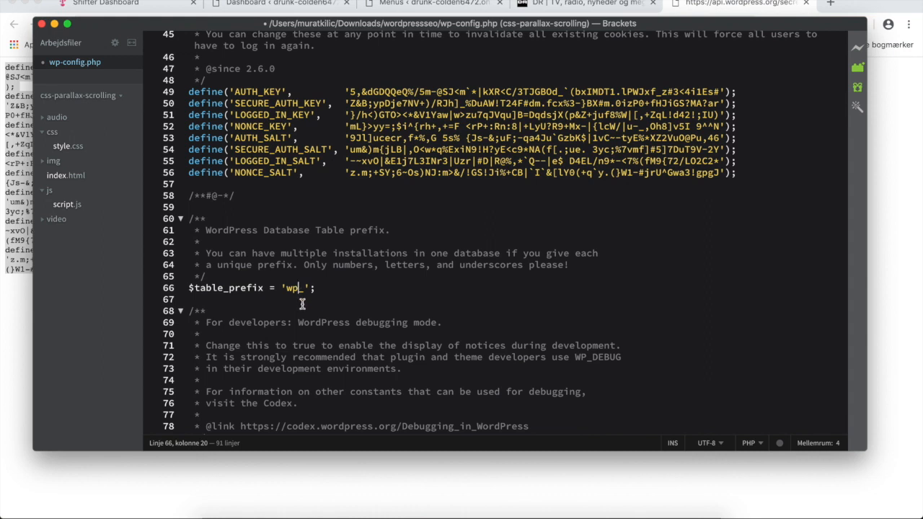
type("se")
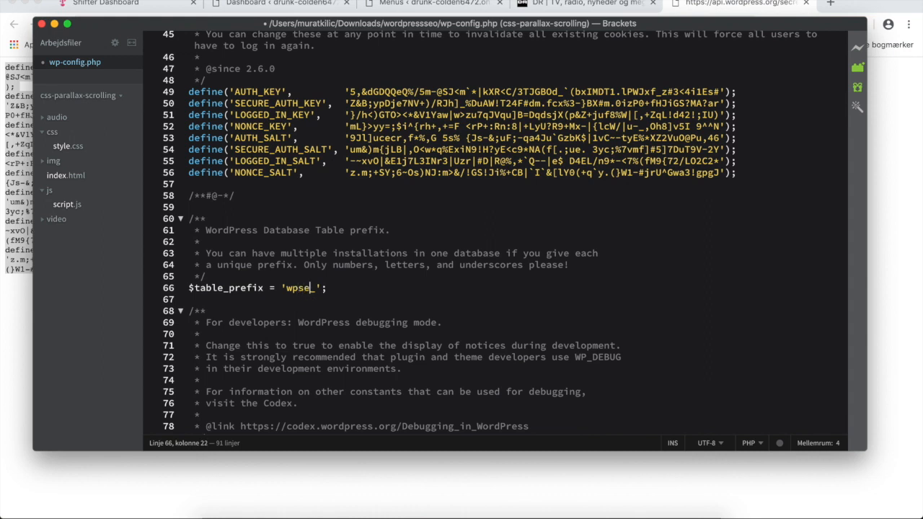
type("o")
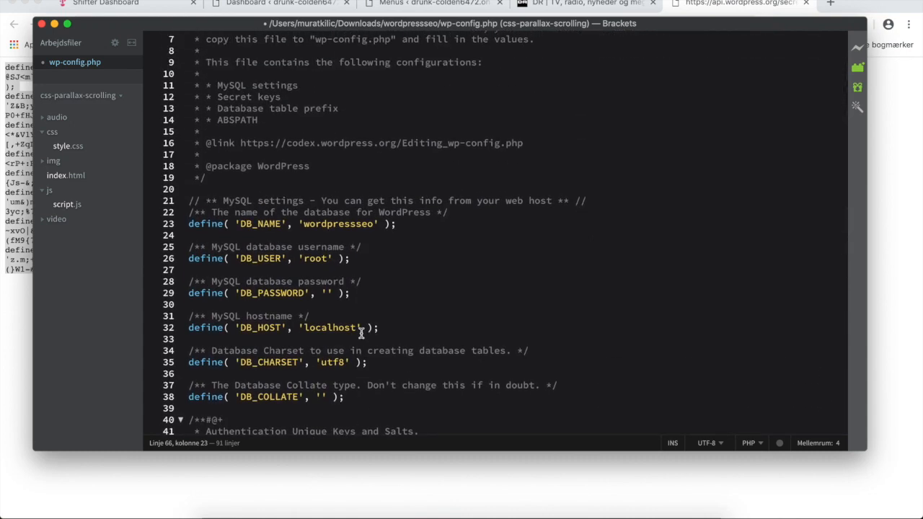
Insert a /* */ comment above the MySQL block: 'This step is only for MAC users with WordPress on localhost'.
left_click(271, 185)
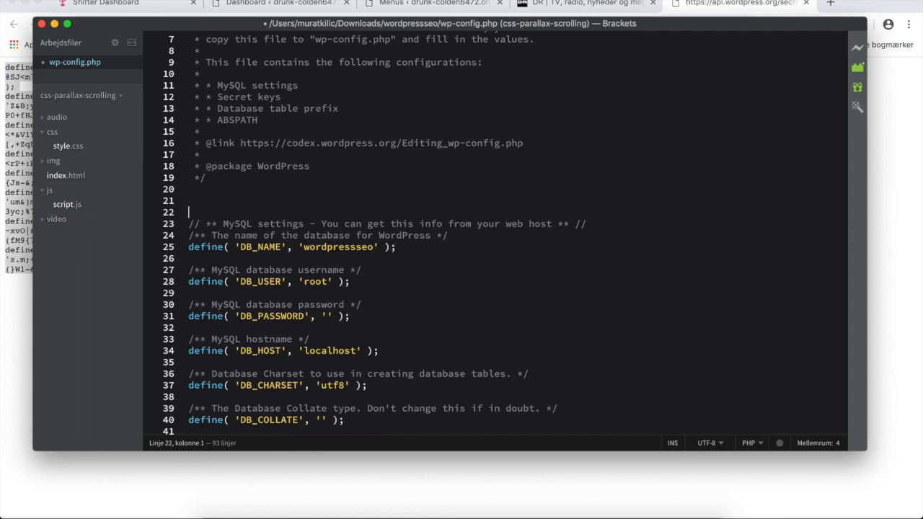
type("/* */")
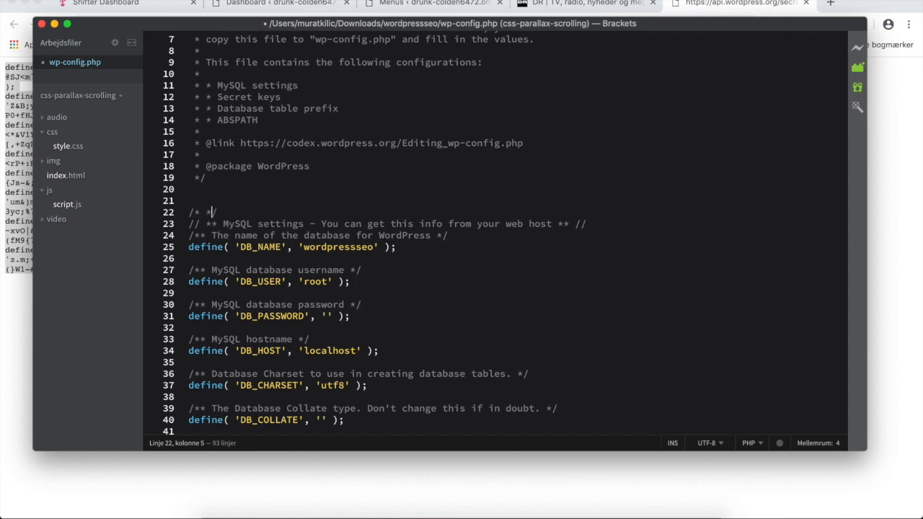
type("This")
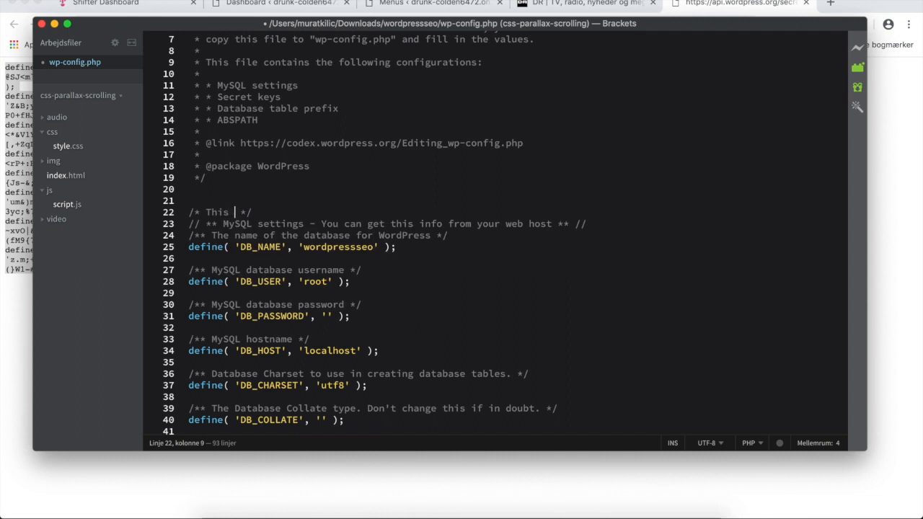
type("step is only for MAC us")
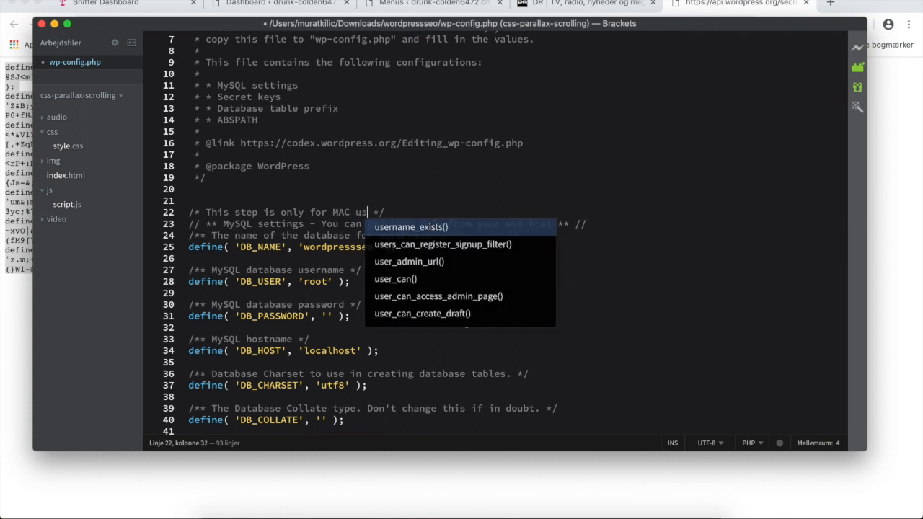
type("wi")
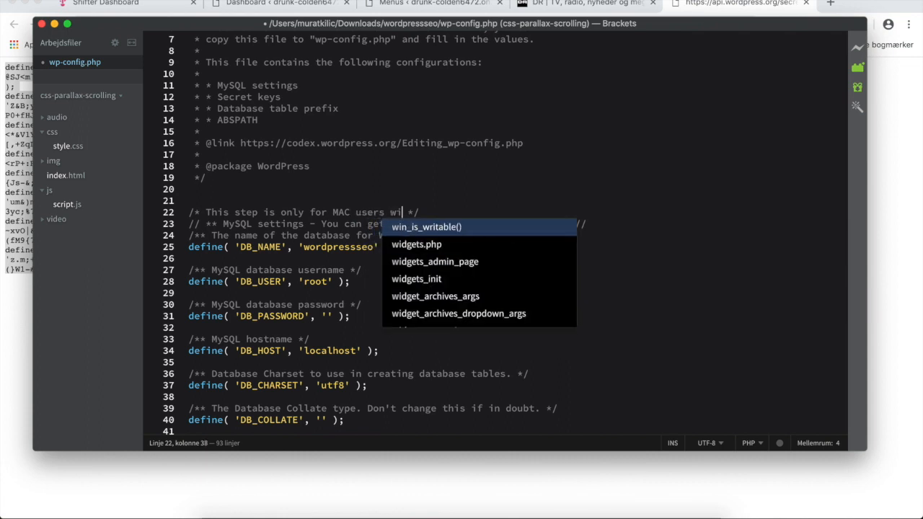
type("th Wor")
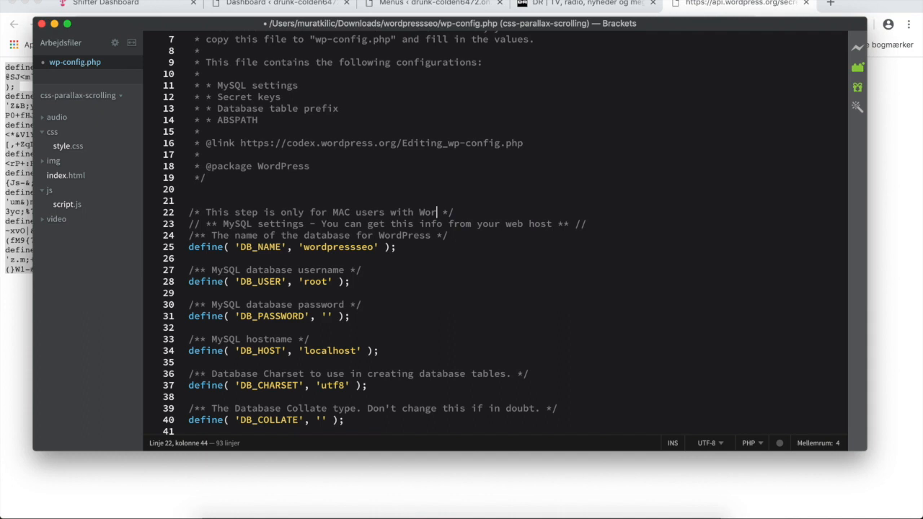
type("dPress on")
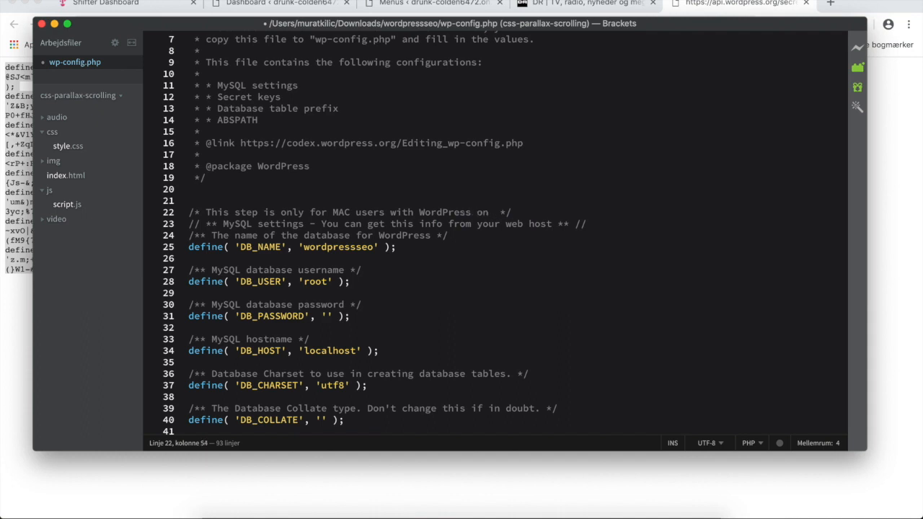
type("localhost")
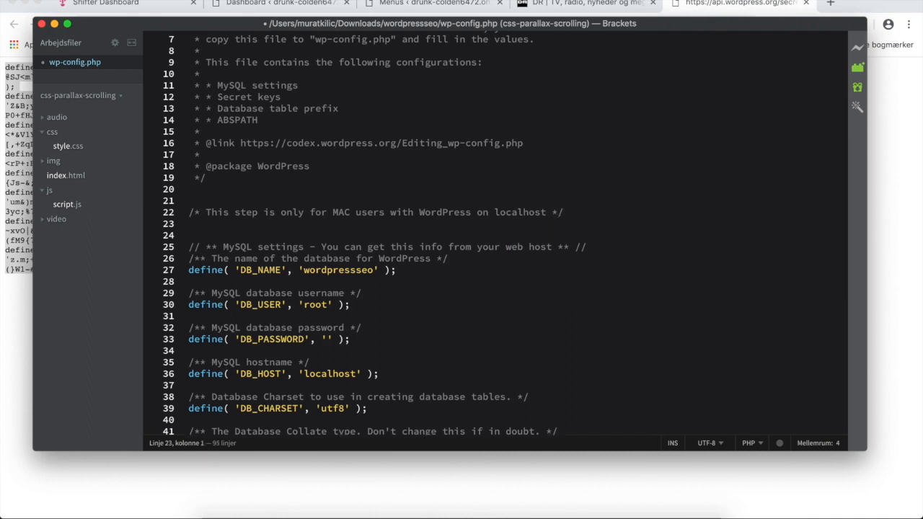
Add define('FS_METHOD','direct'); to wp-config.php below the comment.
type("definre")
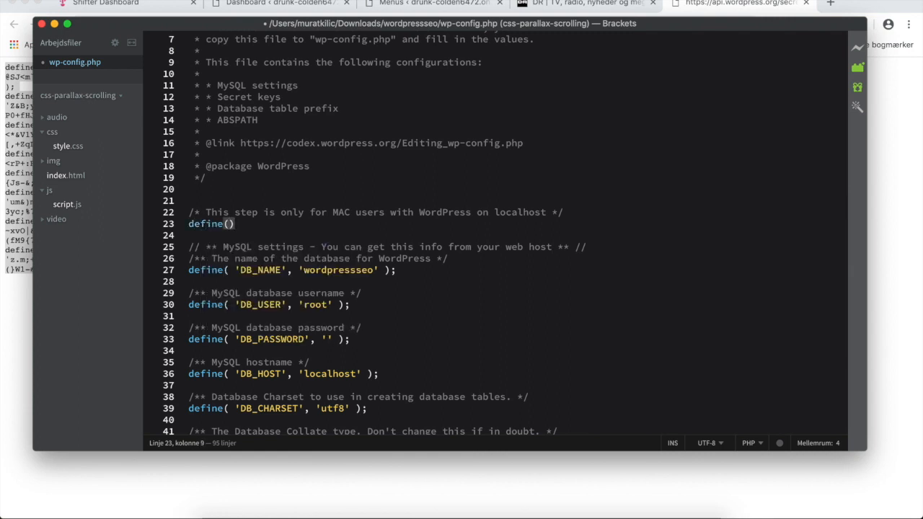
type(";")
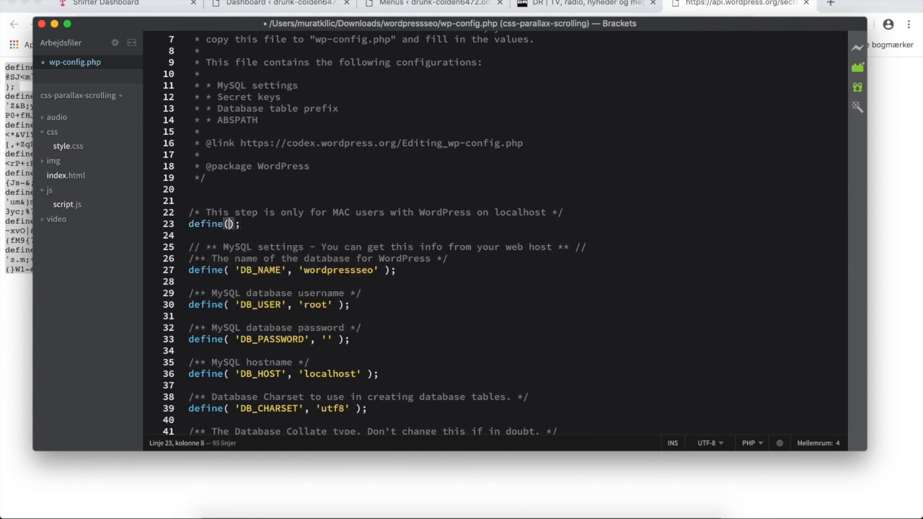
type("''")
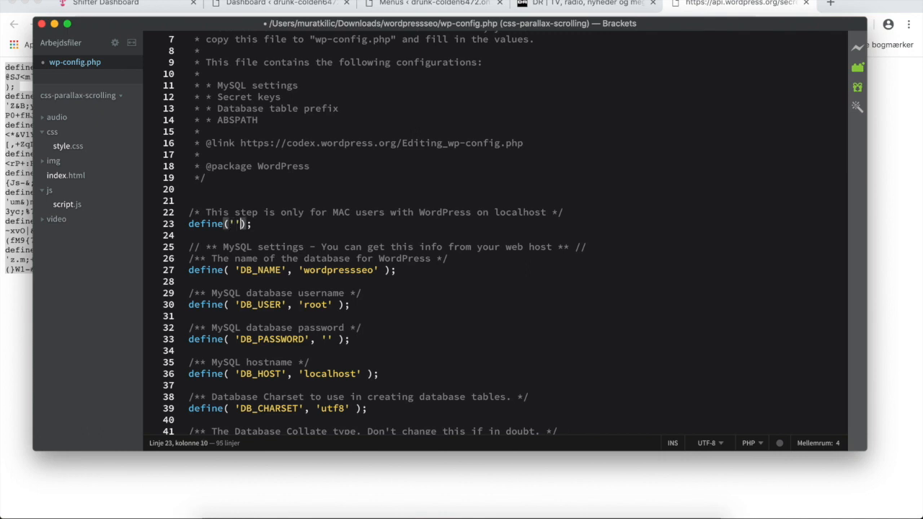
type(",''")
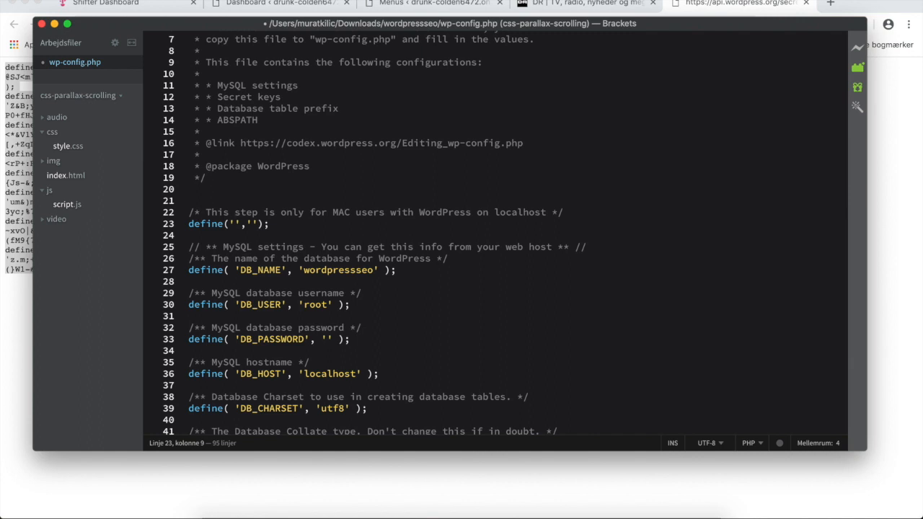
type("FS_")
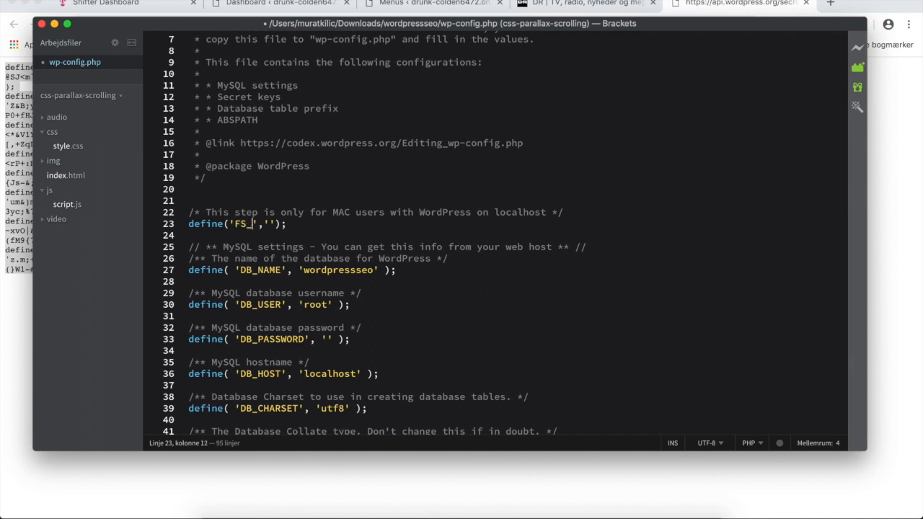
type("METHOD")
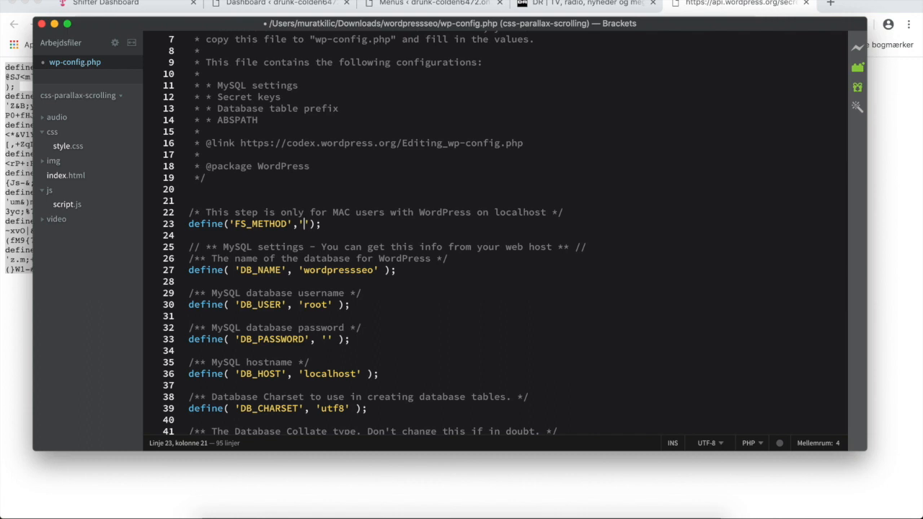
type("direct")
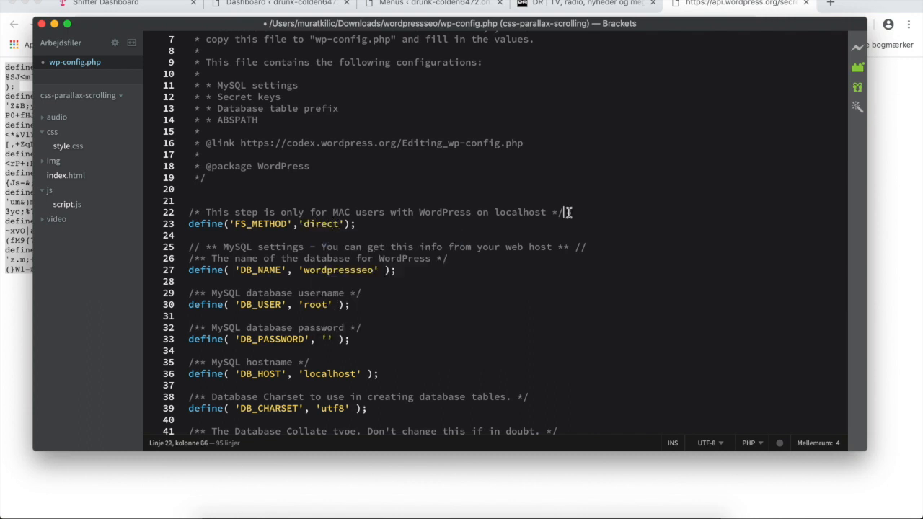
Add a comment saying this allows downloading themes and plugins on localhost.
key("Enter")
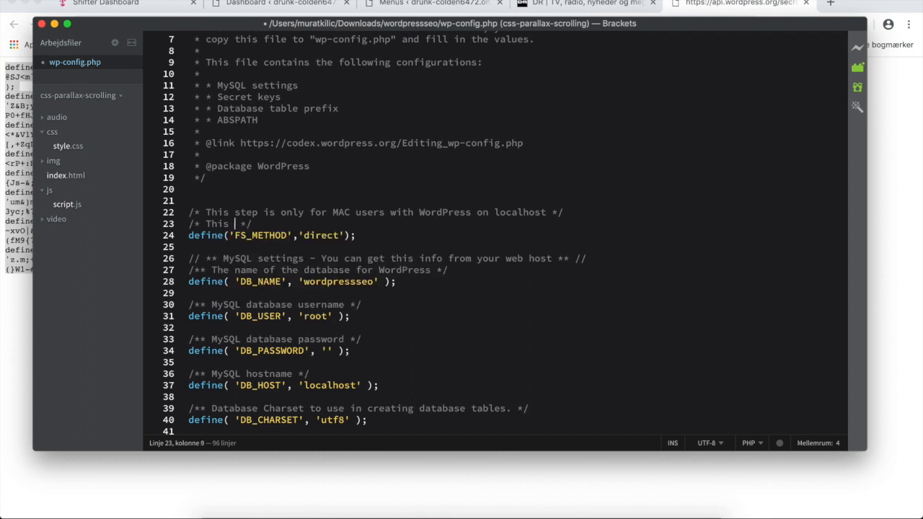
type("will allow me to download")
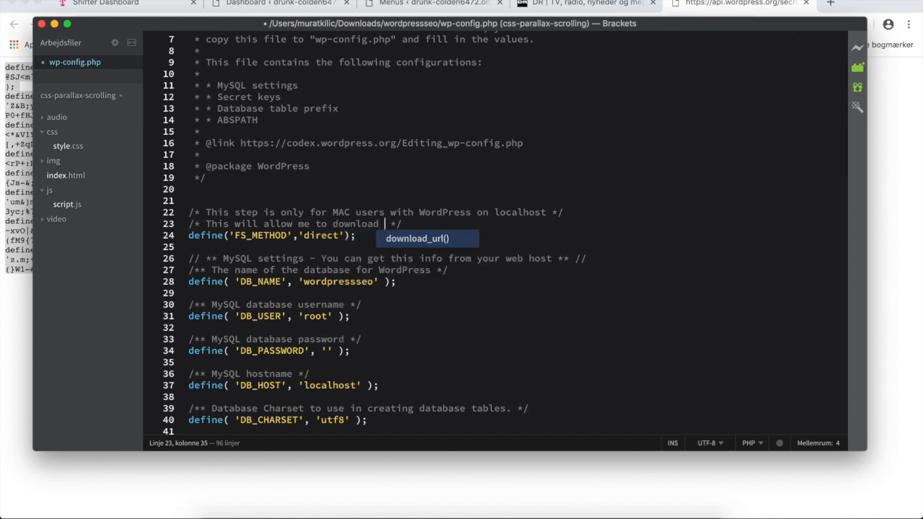
type("themes")
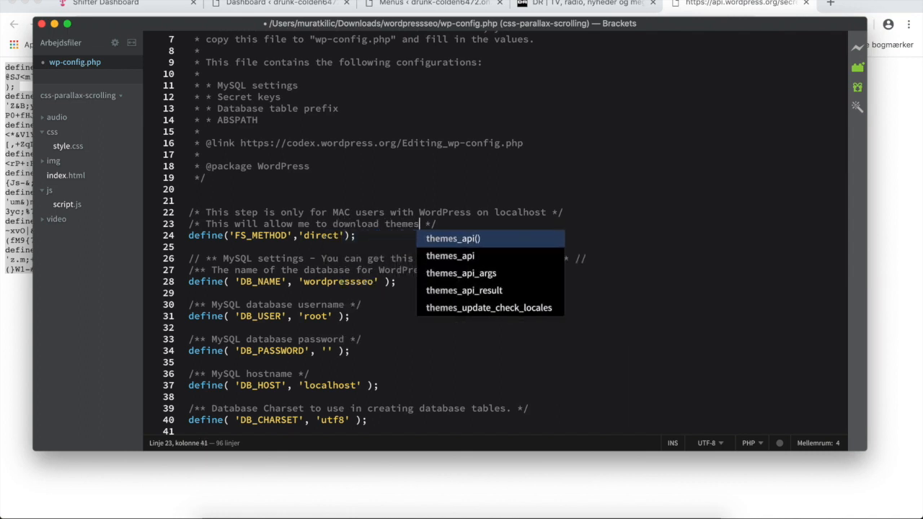
type("and p")
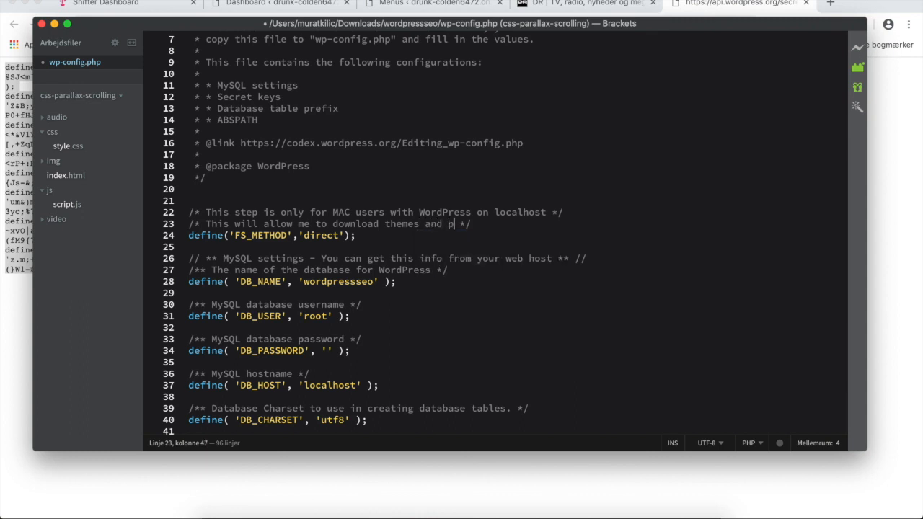
type("lugin")
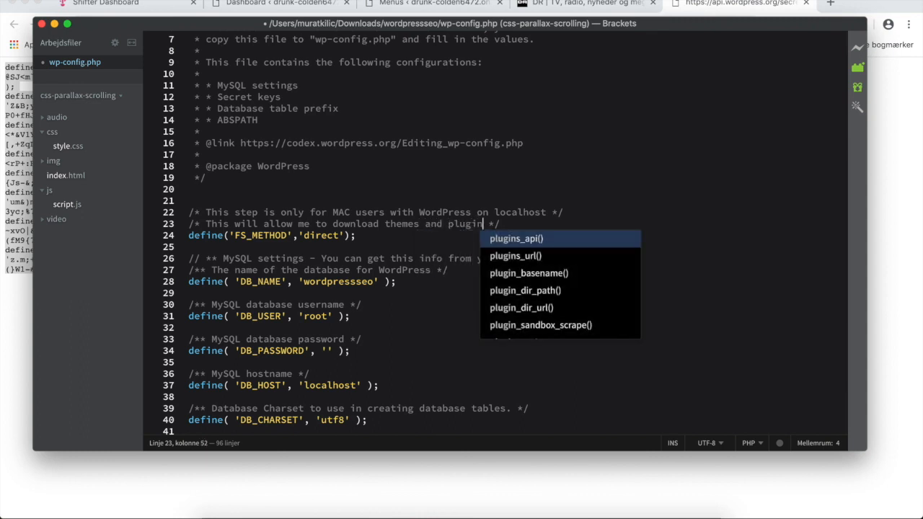
type("on")
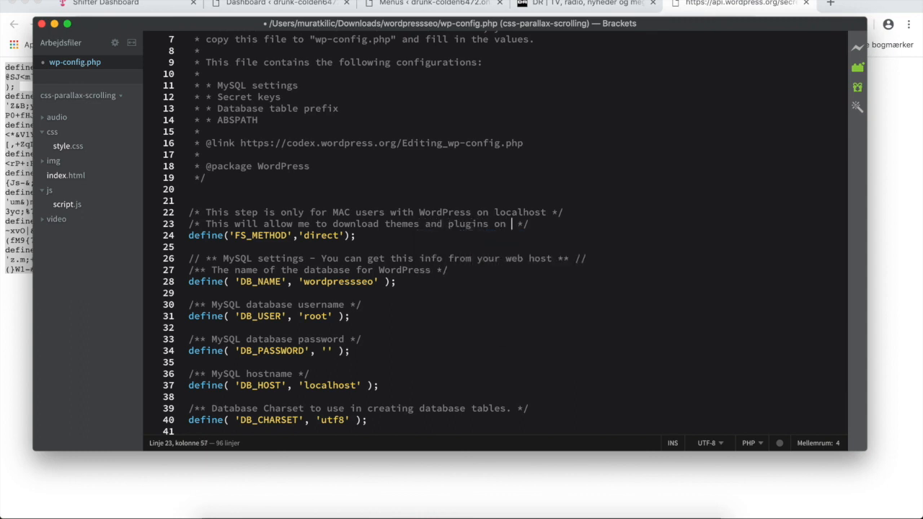
type("my localhost")
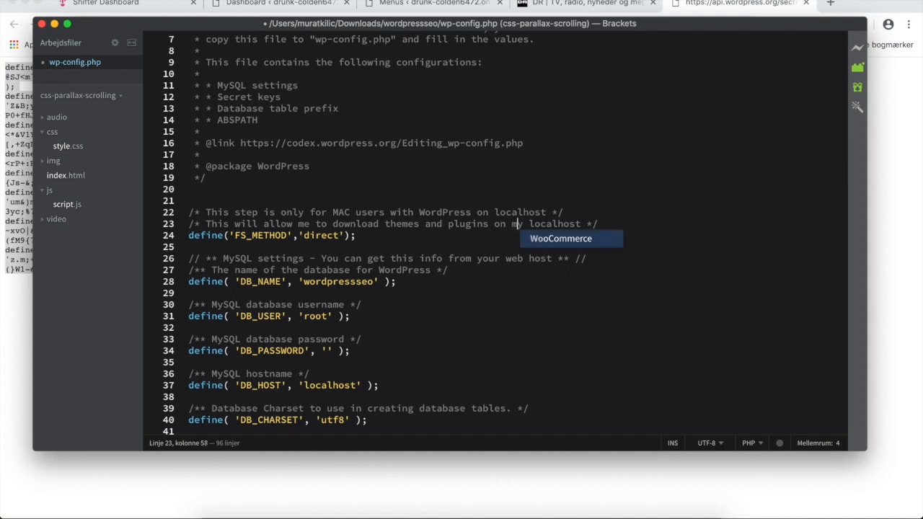
mouse_move(445, 217)
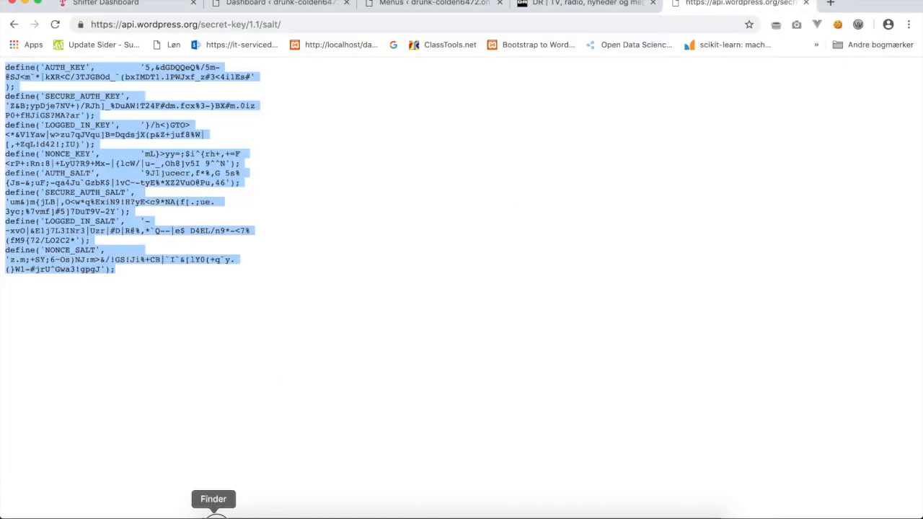
In Finder, go from the wordpressseo folder to Applications and open the XAMPP folder.
left_click(213, 499)
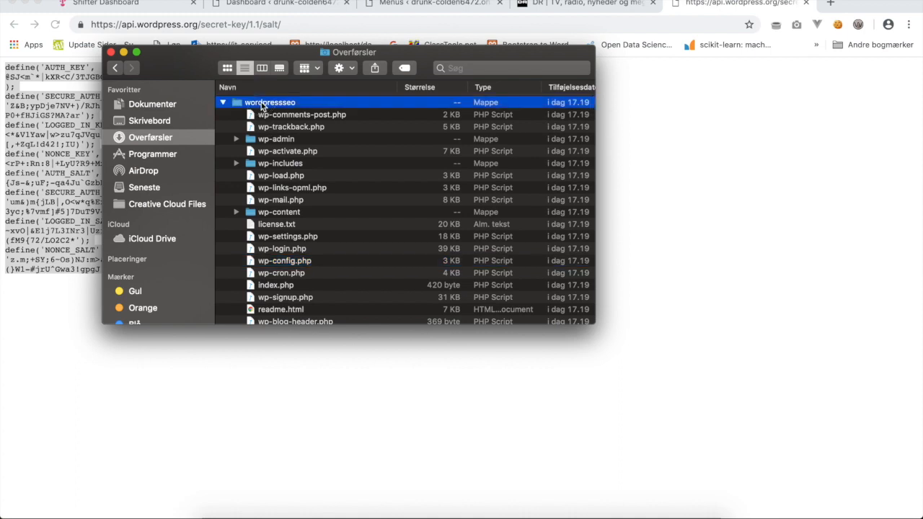
right_click(269, 102)
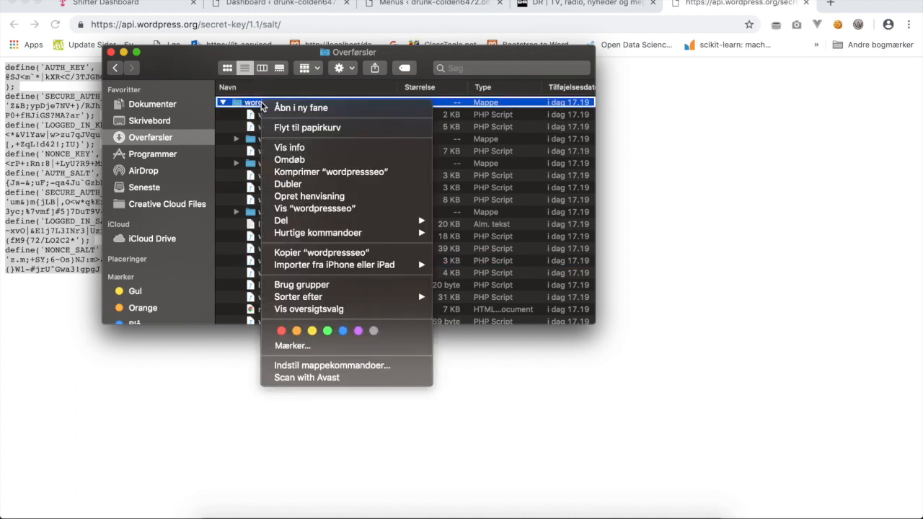
mouse_move(318, 232)
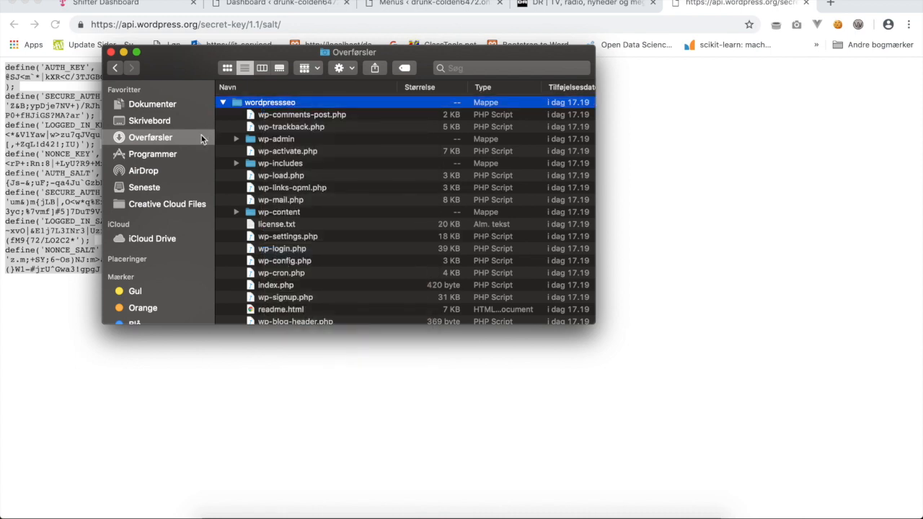
mouse_move(178, 162)
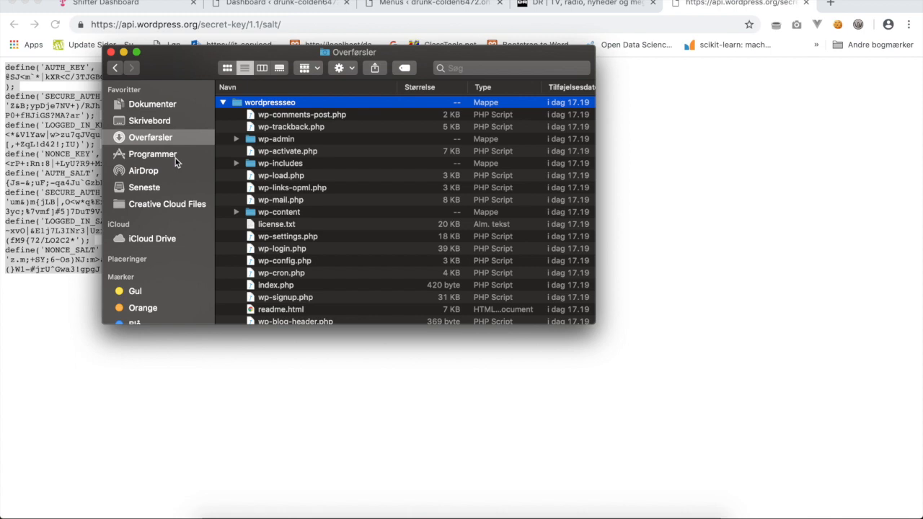
left_click(152, 154)
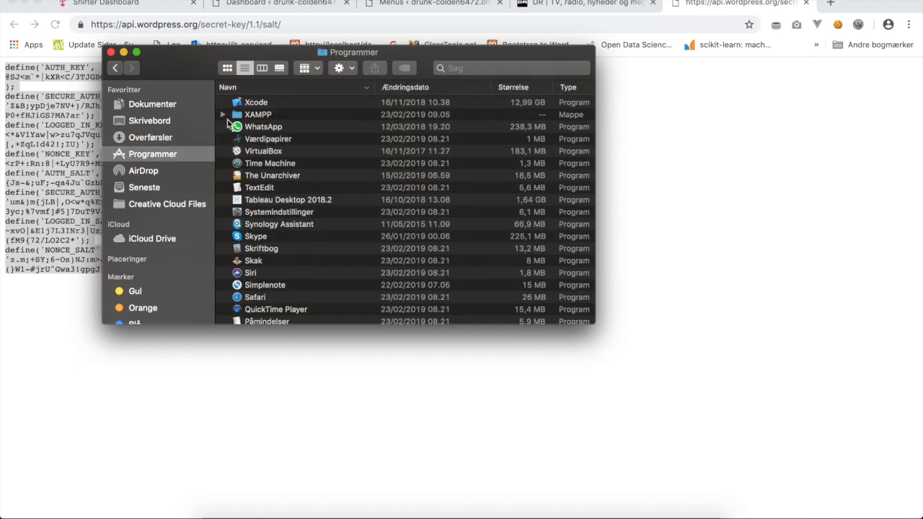
double_click(258, 114)
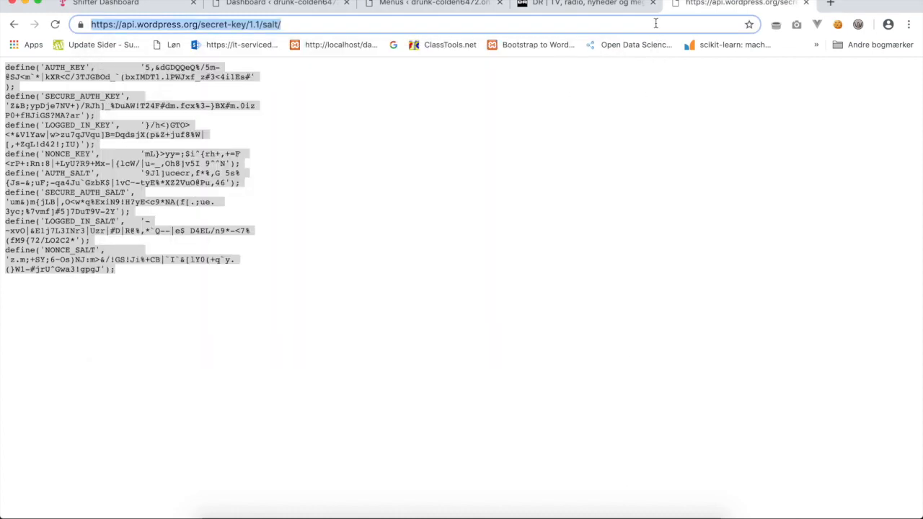
Load localhost/wordpressseo/ and continue the installer in English (United States).
type("localhost")
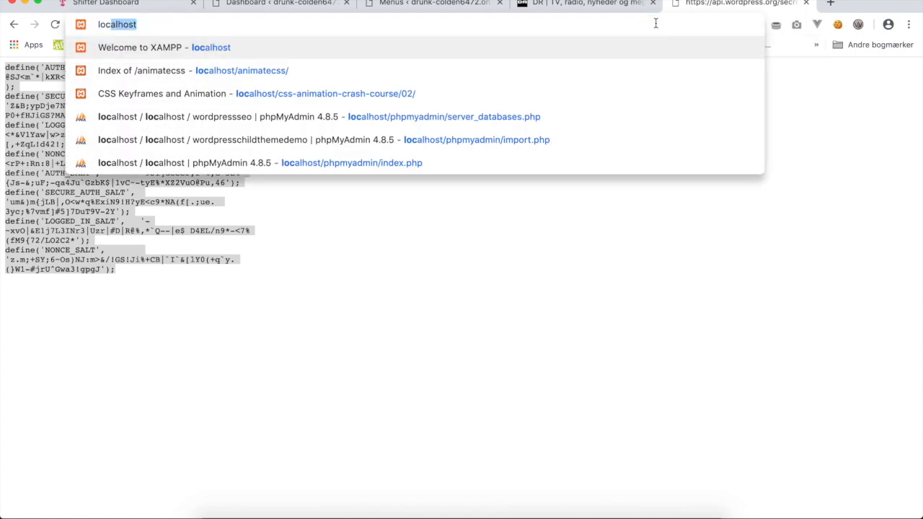
type("/")
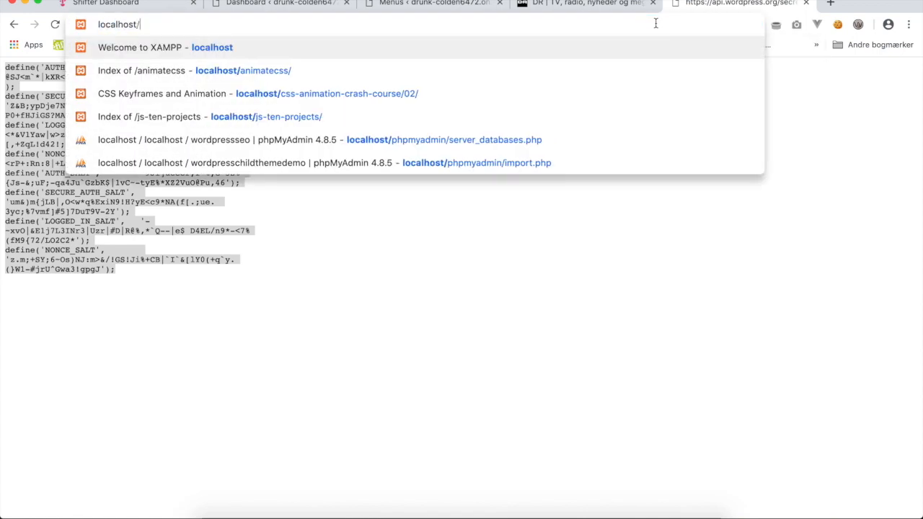
type("wordpress")
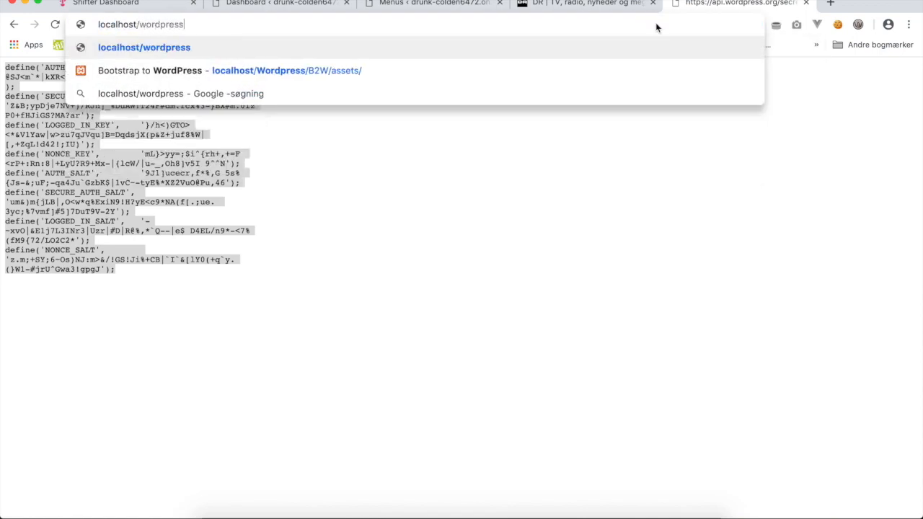
type("seo/wp-admin/install.php")
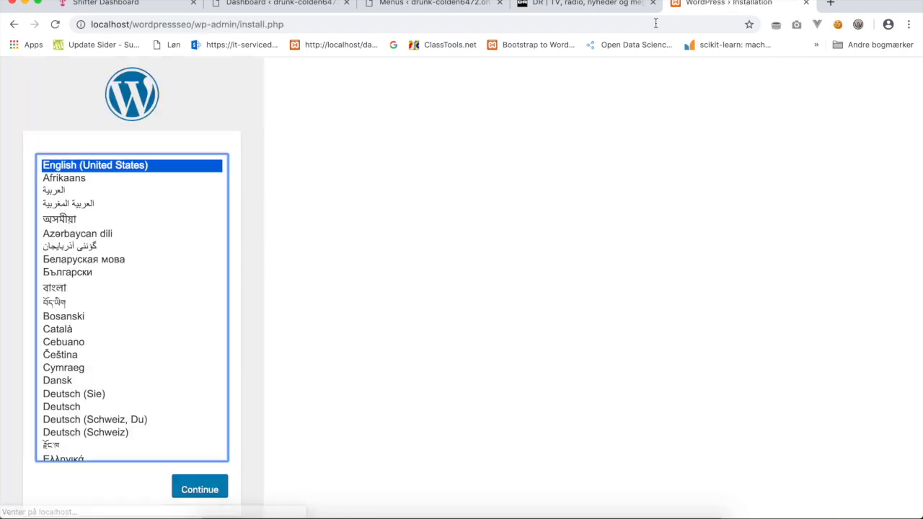
mouse_move(192, 199)
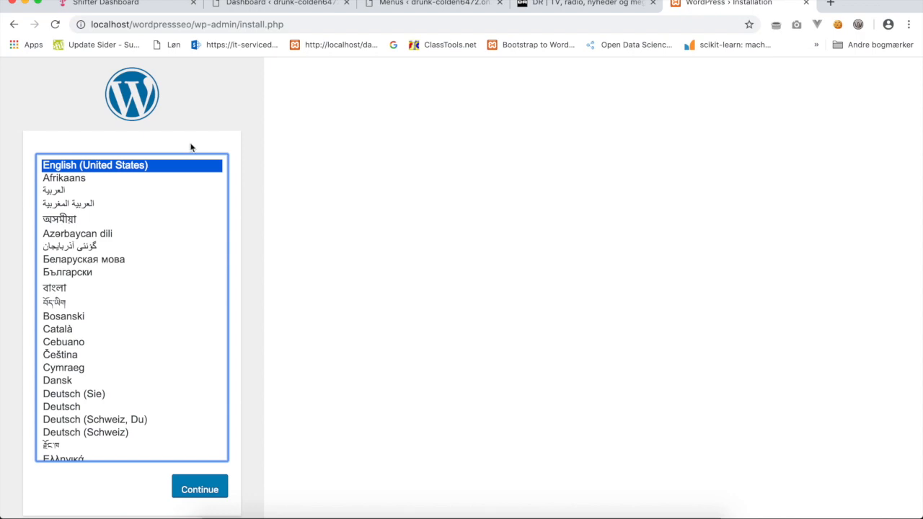
mouse_move(174, 297)
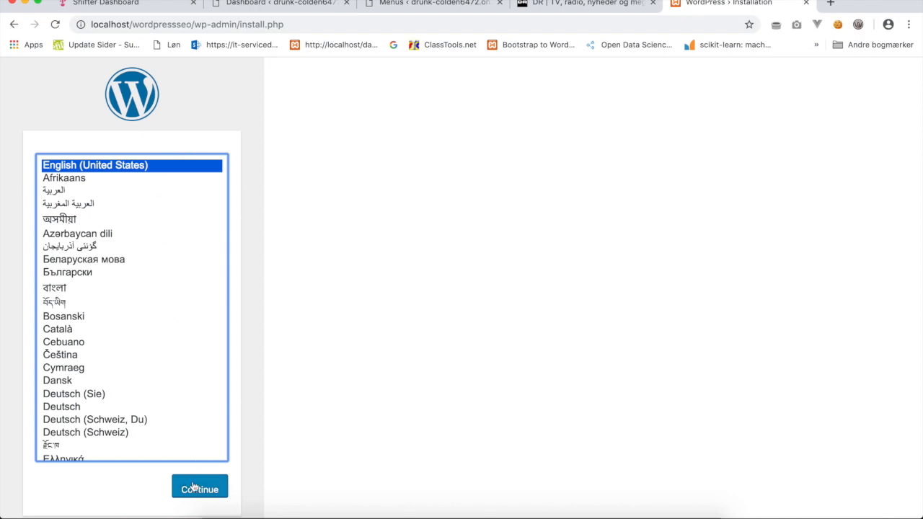
left_click(199, 489)
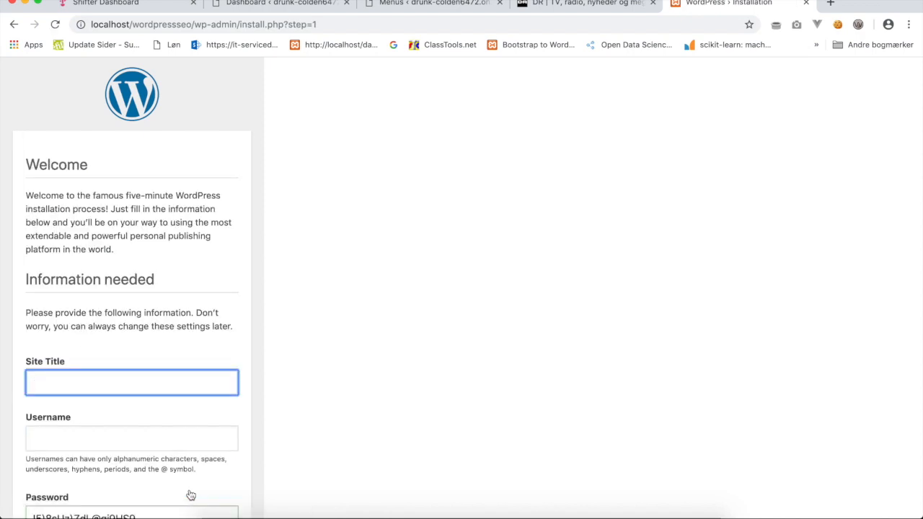
Enter site title, username and Gmail address, discourage search indexing, and install WordPress.
scroll("down", 3)
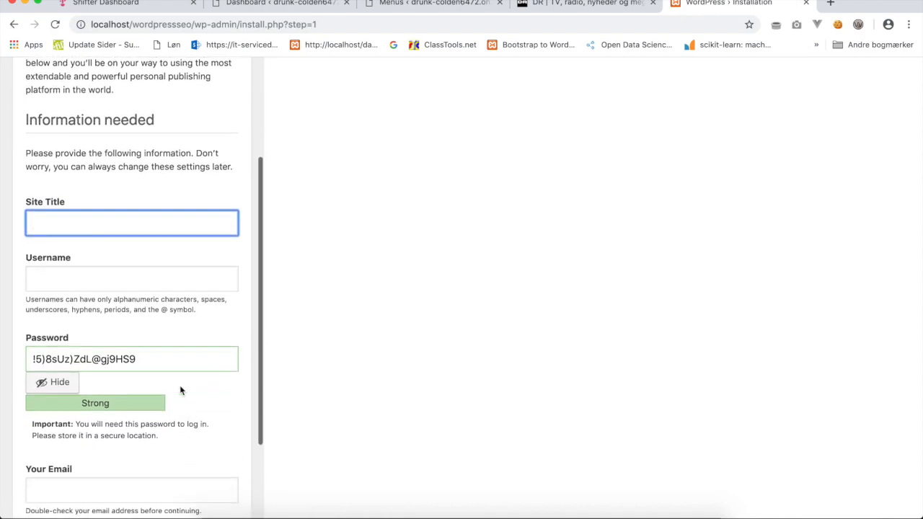
scroll("down", 3)
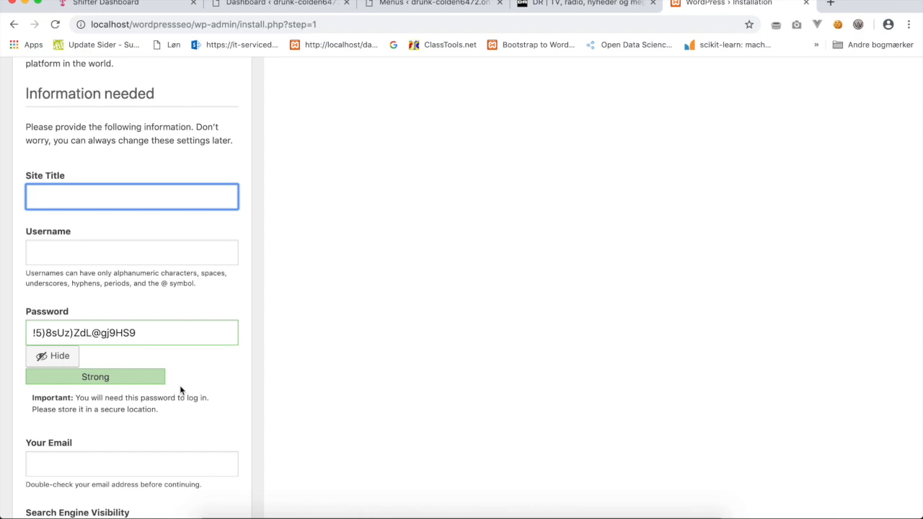
type("WordPress SEO")
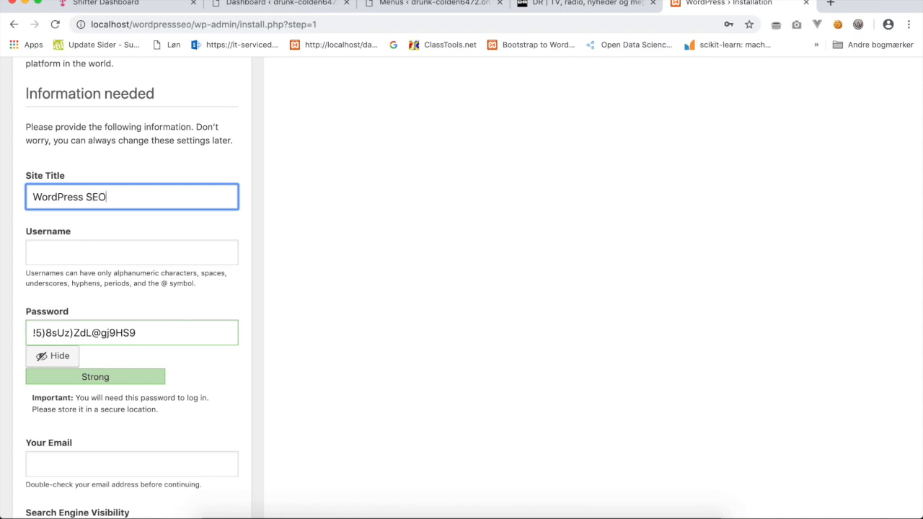
type("mkilic")
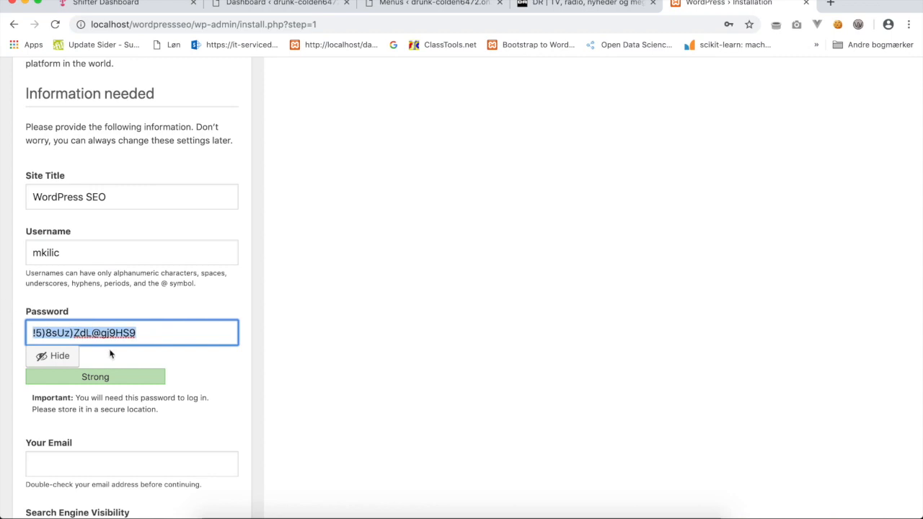
scroll("down", 3)
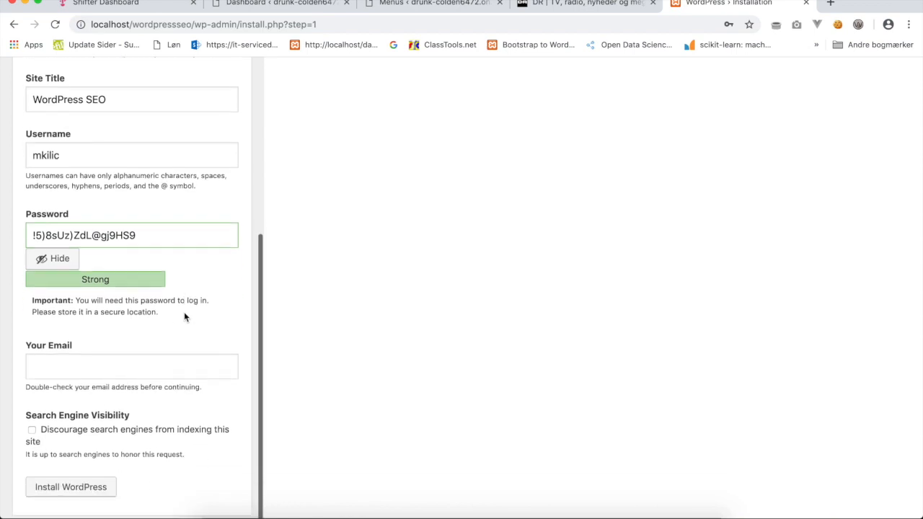
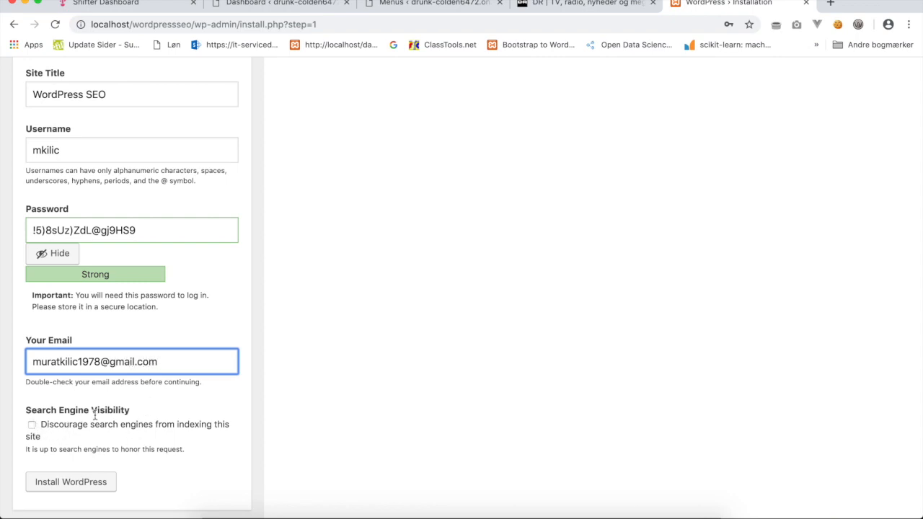
mouse_move(103, 440)
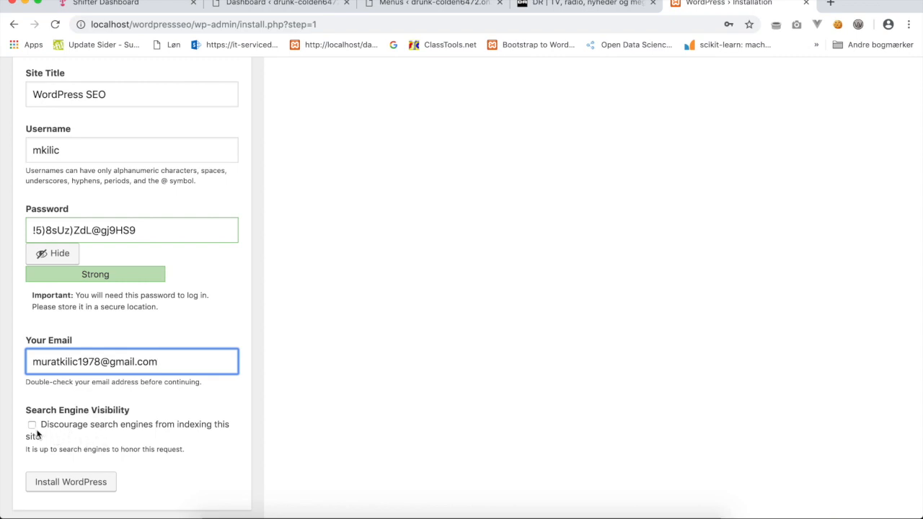
mouse_move(36, 429)
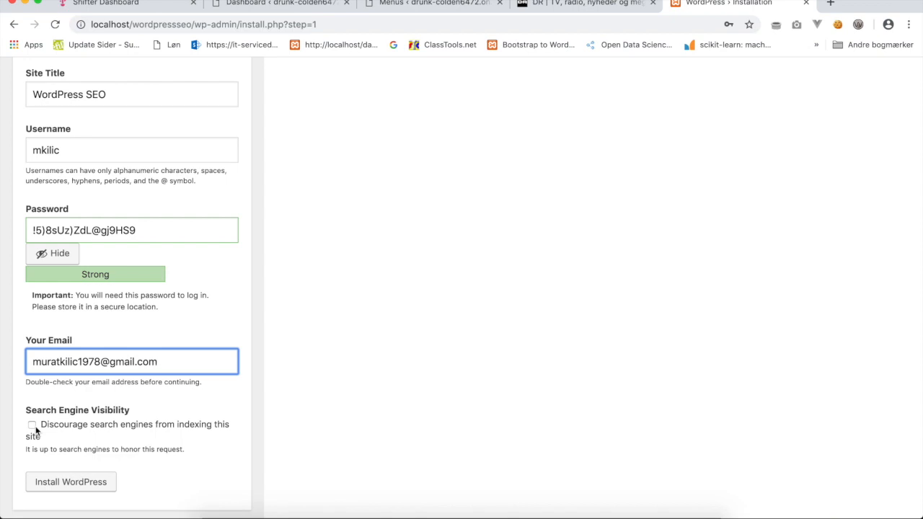
left_click(33, 425)
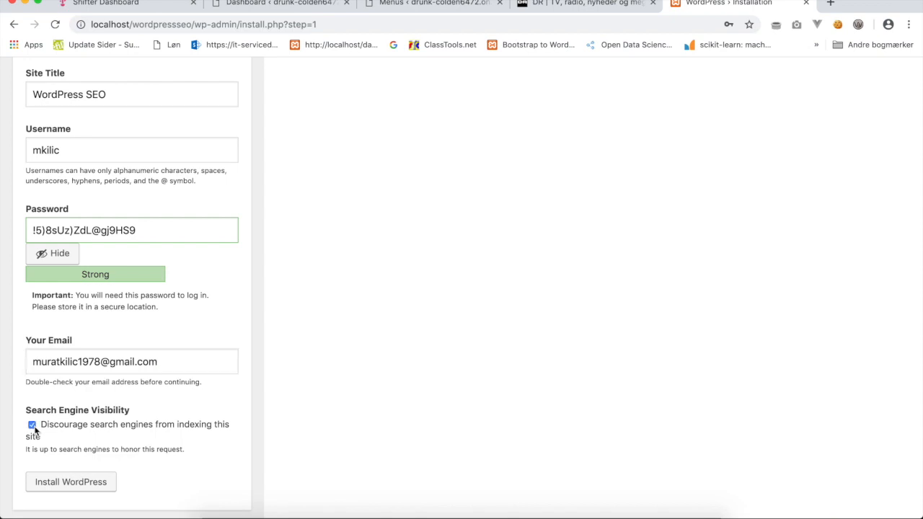
mouse_move(70, 481)
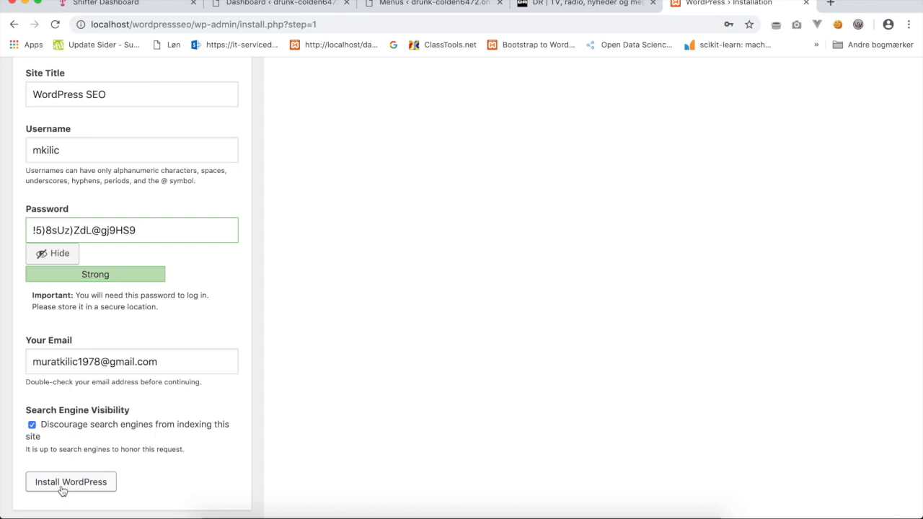
left_click(71, 482)
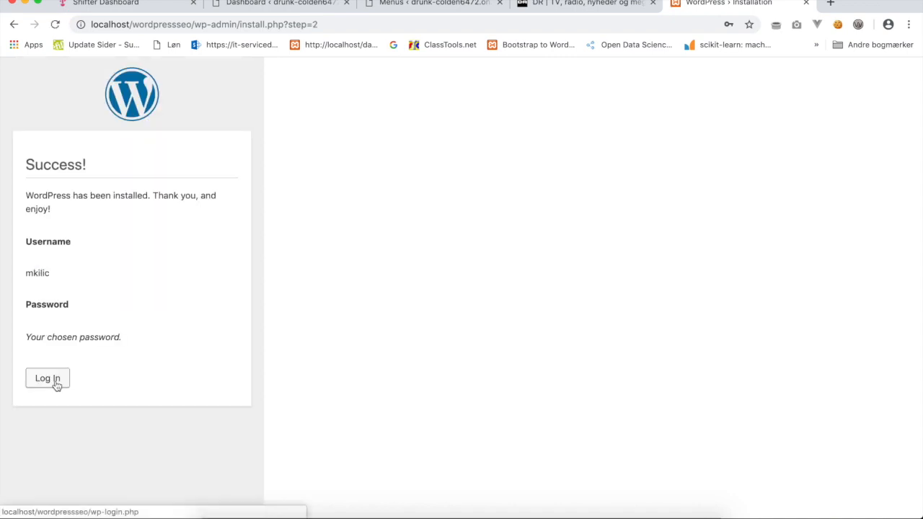
Log in from the success page with Remember Me ticked to reach the Dashboard.
left_click(47, 378)
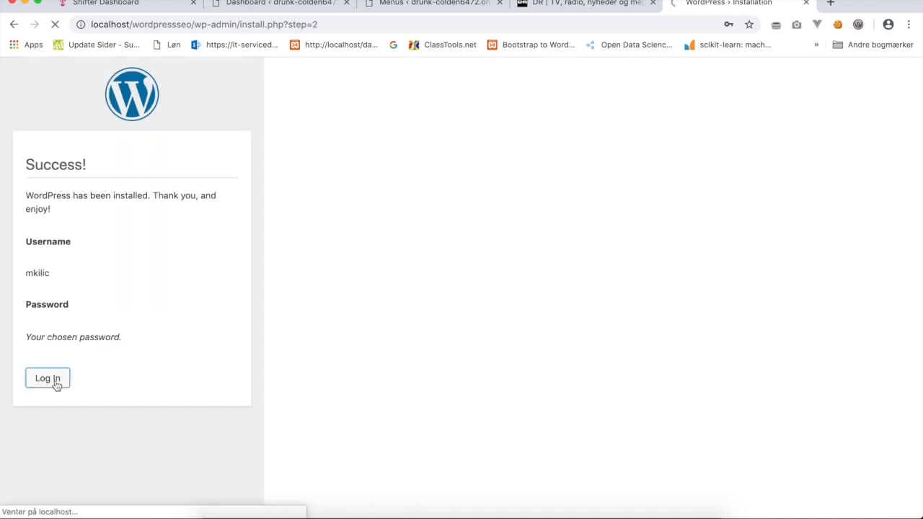
left_click(47, 377)
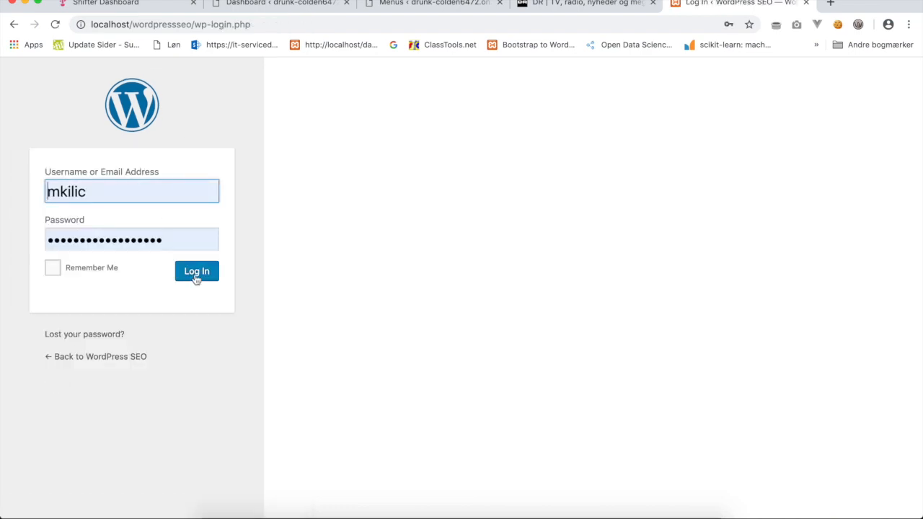
left_click(52, 268)
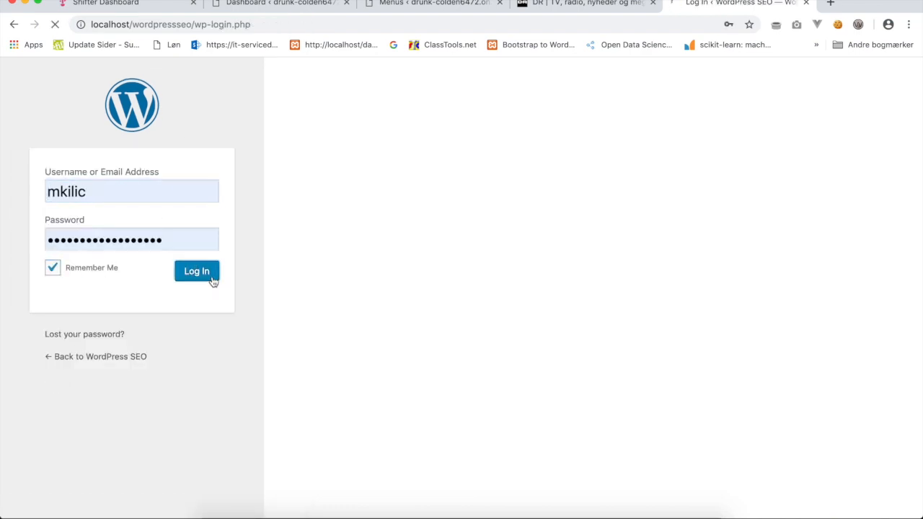
left_click(196, 271)
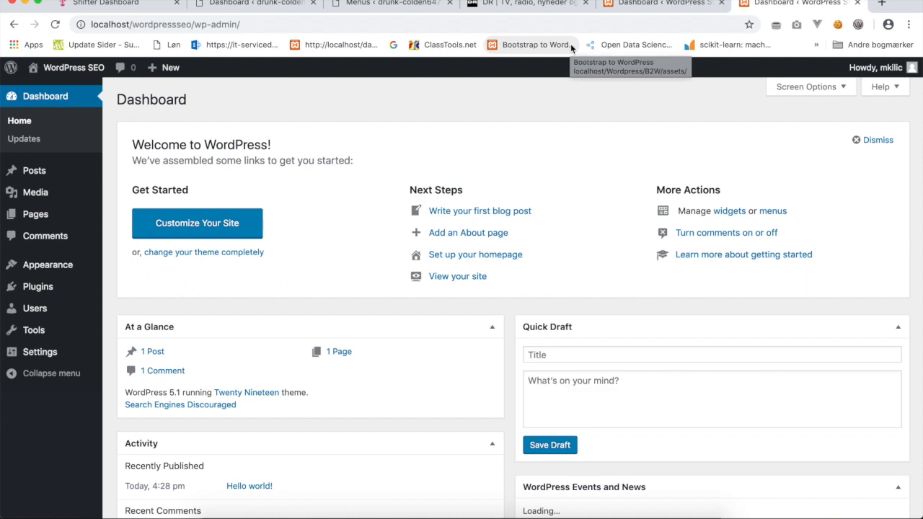
scroll("down", 3)
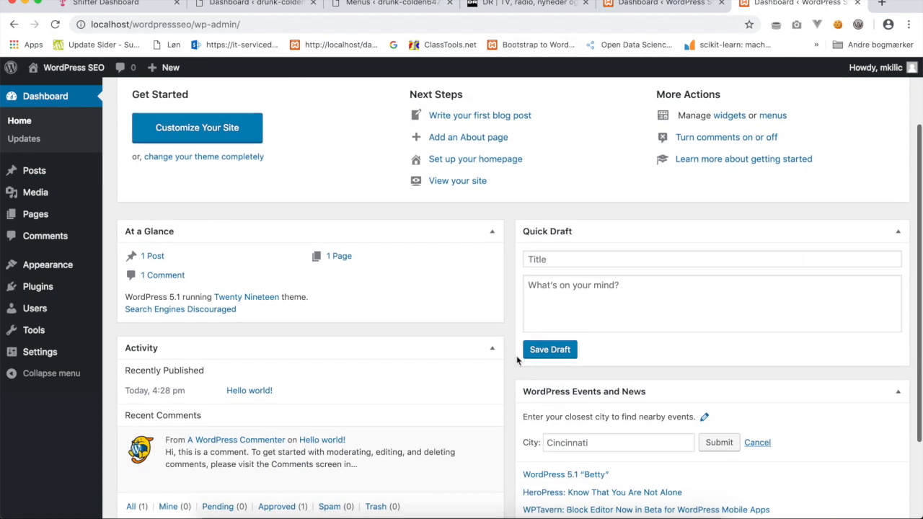